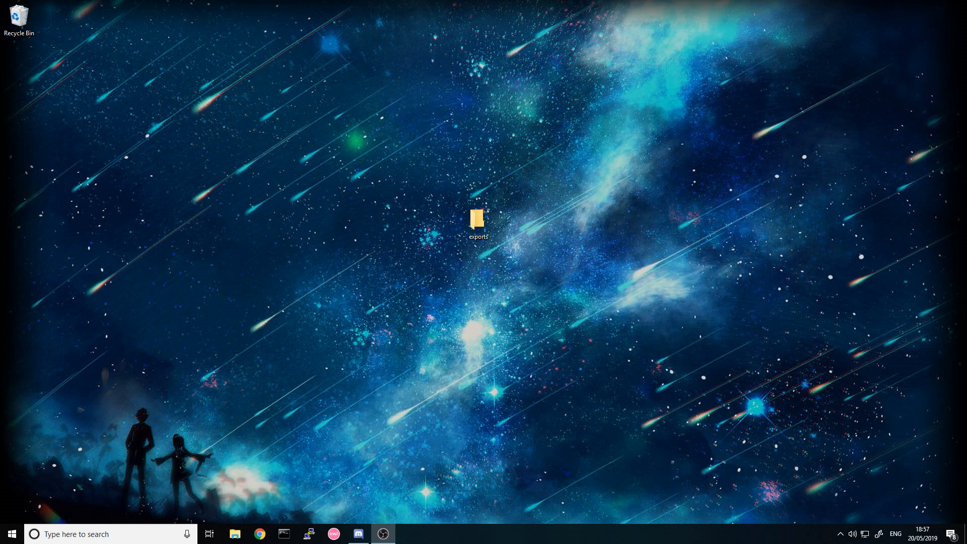
mouse_move(570, 214)
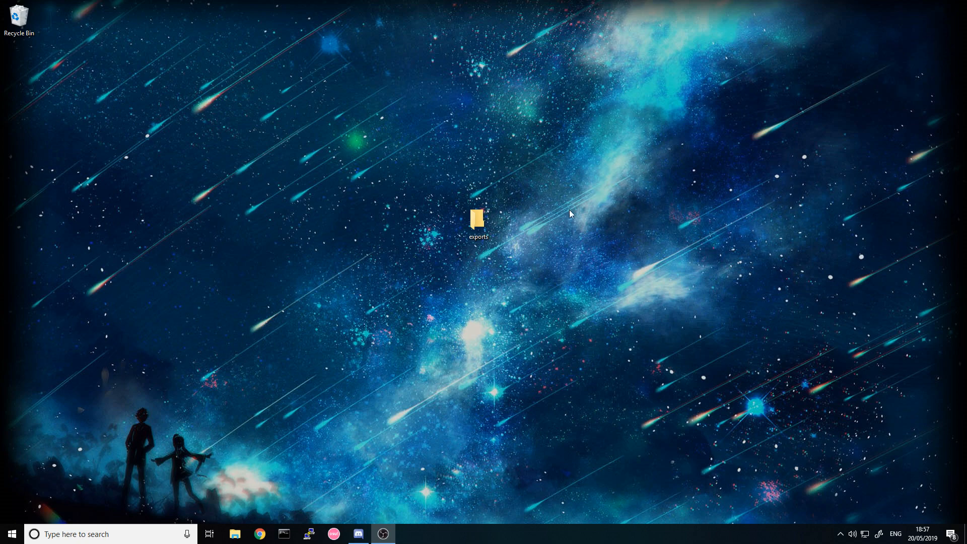
Open the desktop exports folder and bring up its context menu to open it in Brackets.
double_click(477, 219)
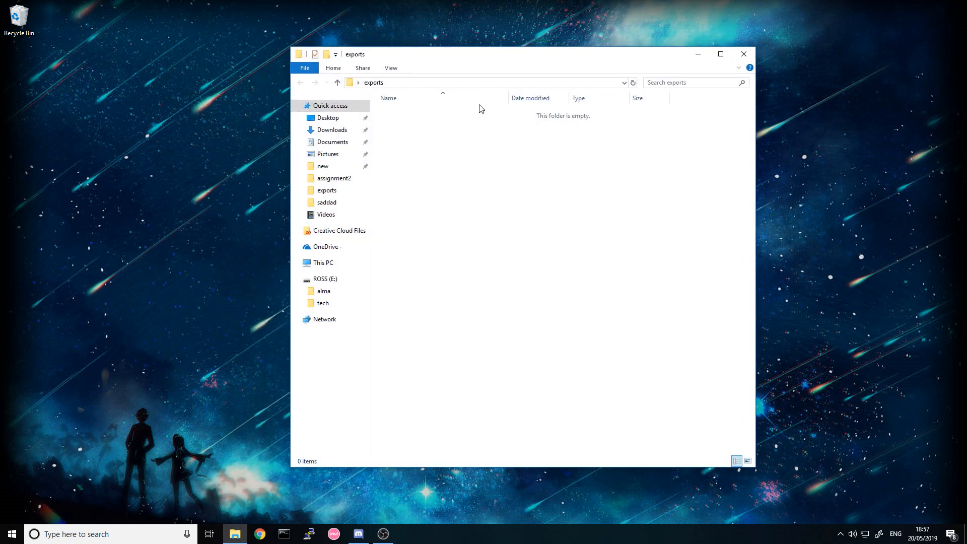
right_click(481, 109)
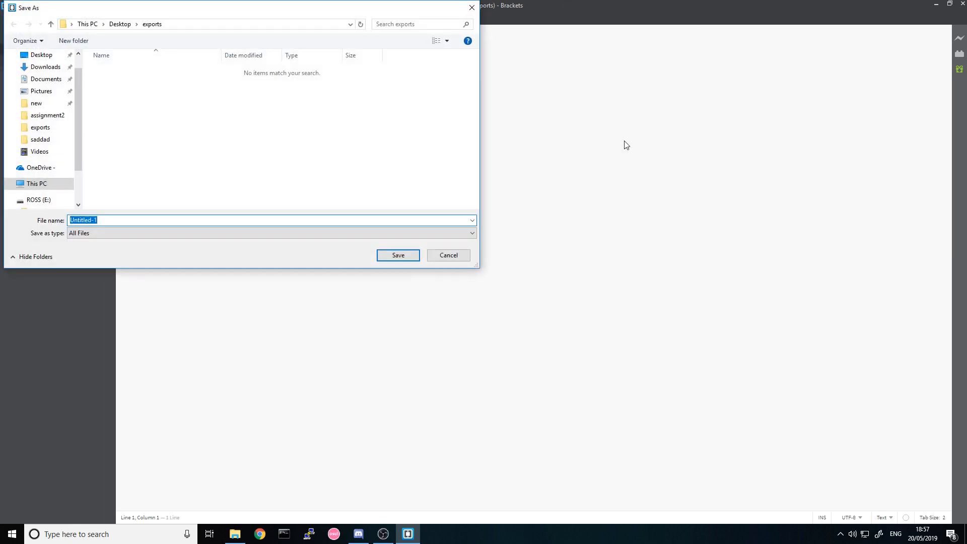
Save the new untitled file into the exports folder as module.js.
click(398, 255)
text(mod)
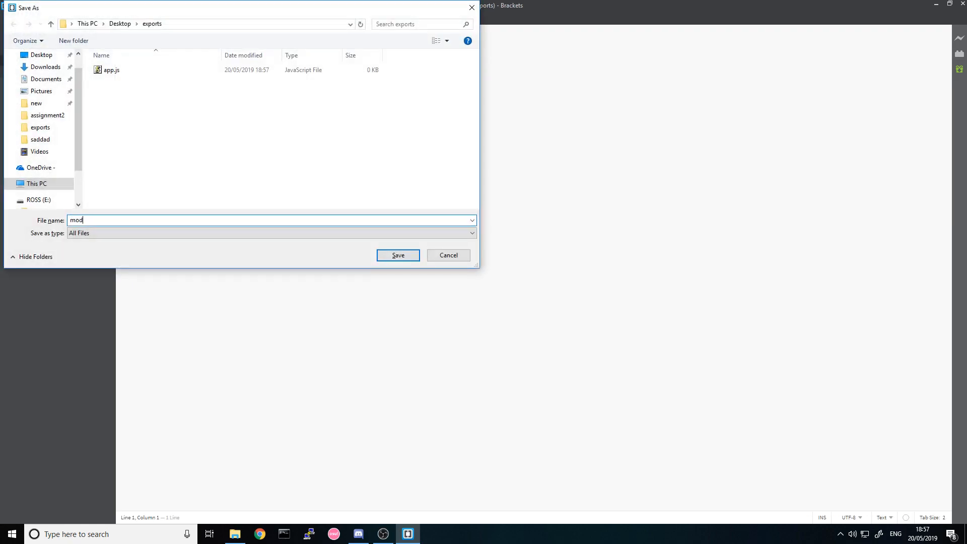
click(397, 255)
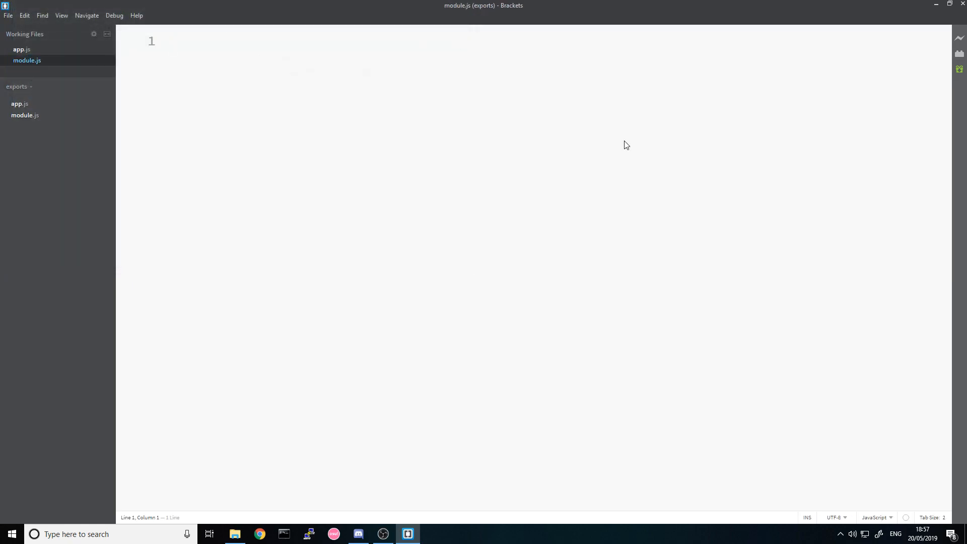
mouse_move(61, 61)
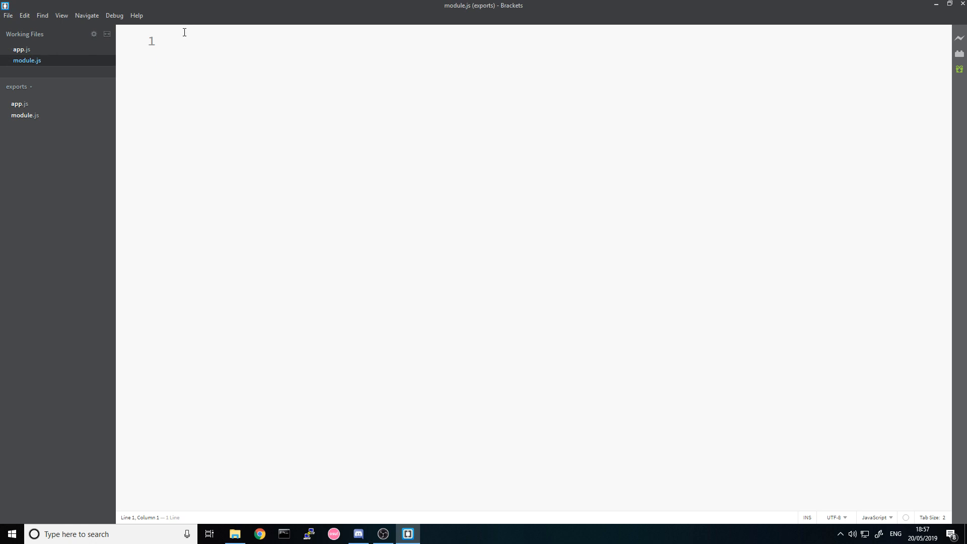
Write module.exports = true; on line 1 of module.js.
text(module)
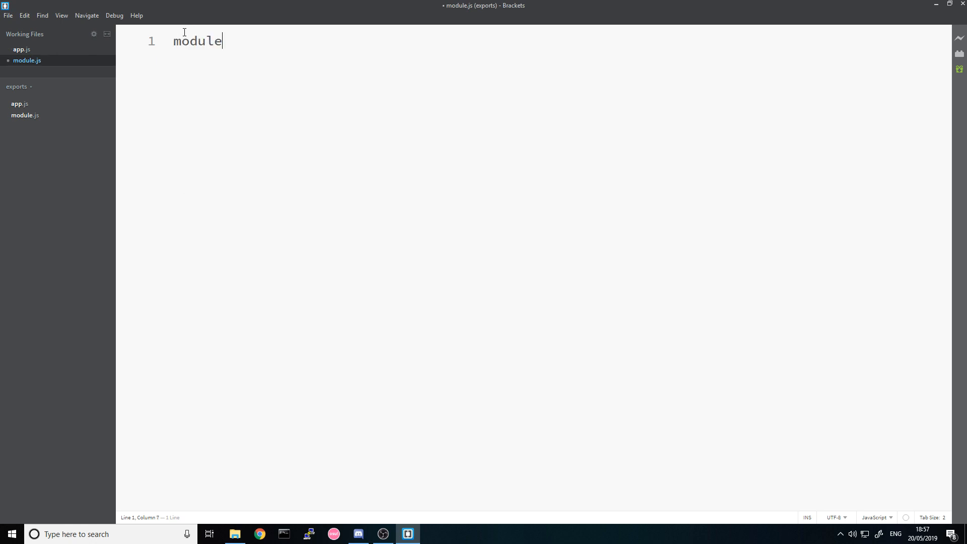
text(.exports)
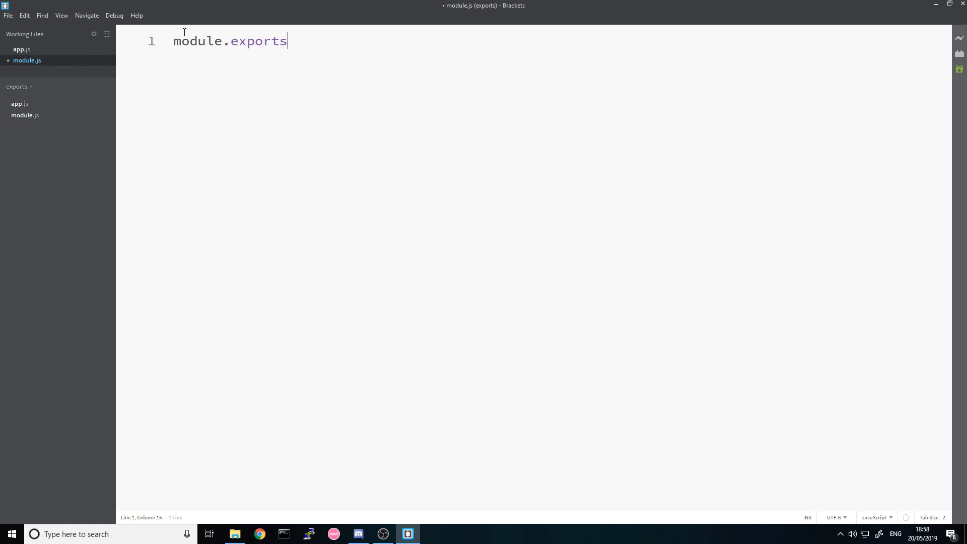
text(= true;)
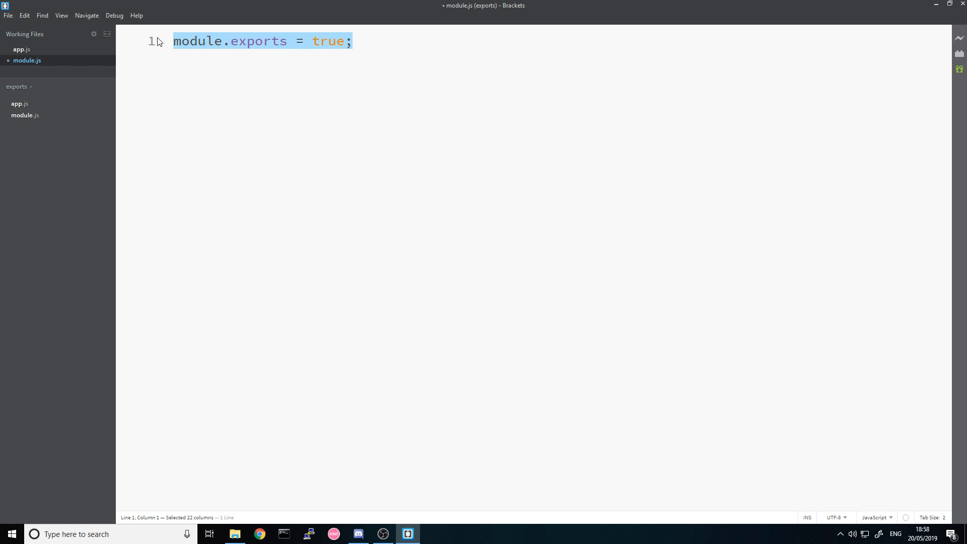
click(414, 48)
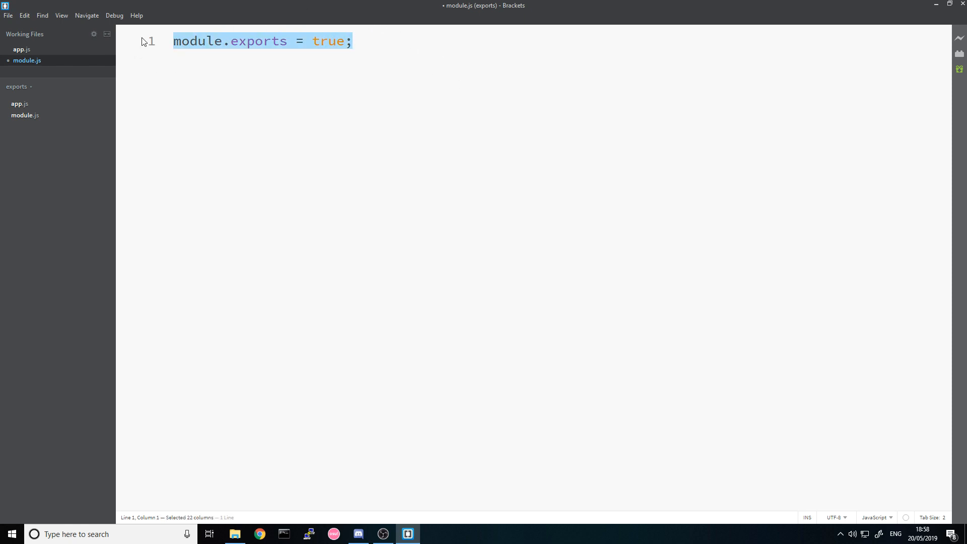
mouse_move(114, 35)
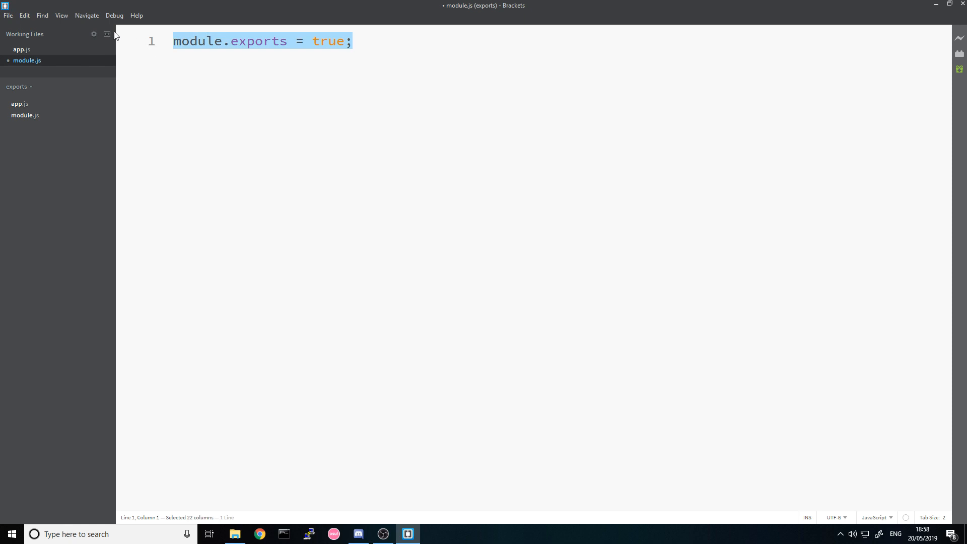
In app.js write let bool = require('./module'); and begin a console.log call.
click(22, 49)
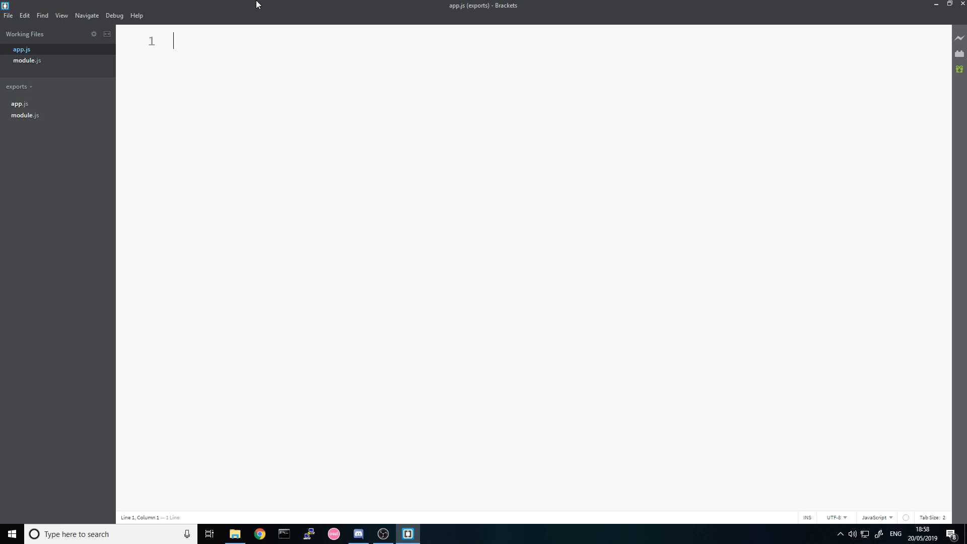
text(let)
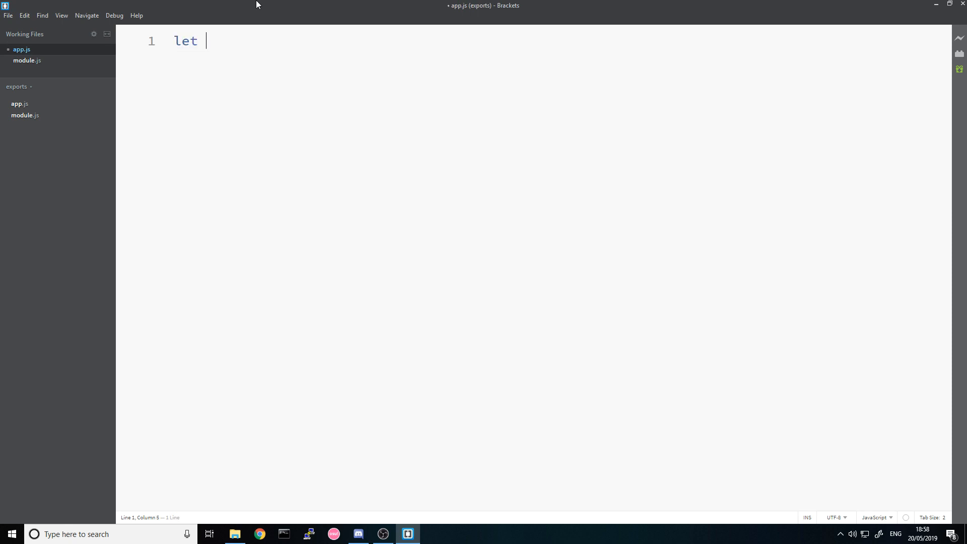
text(bool = re)
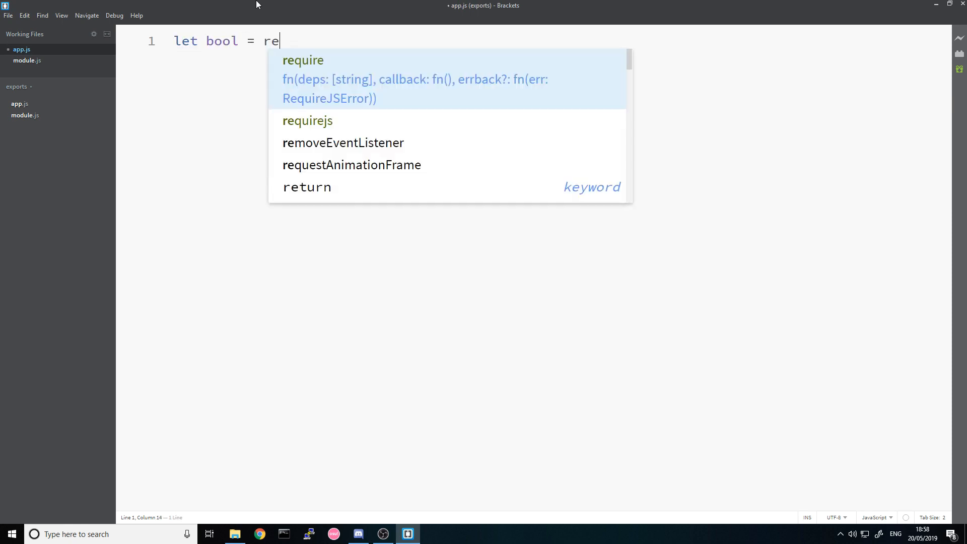
click(304, 59)
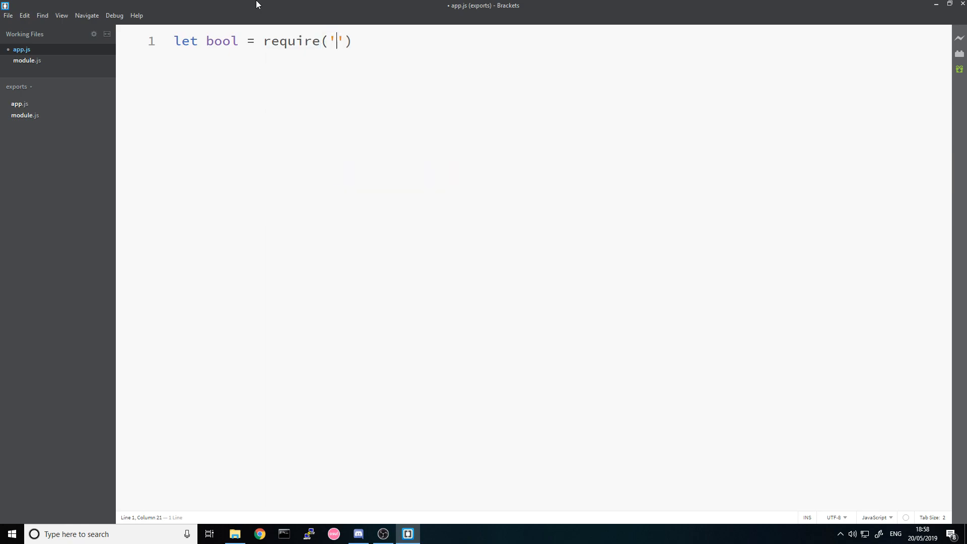
text(./module)
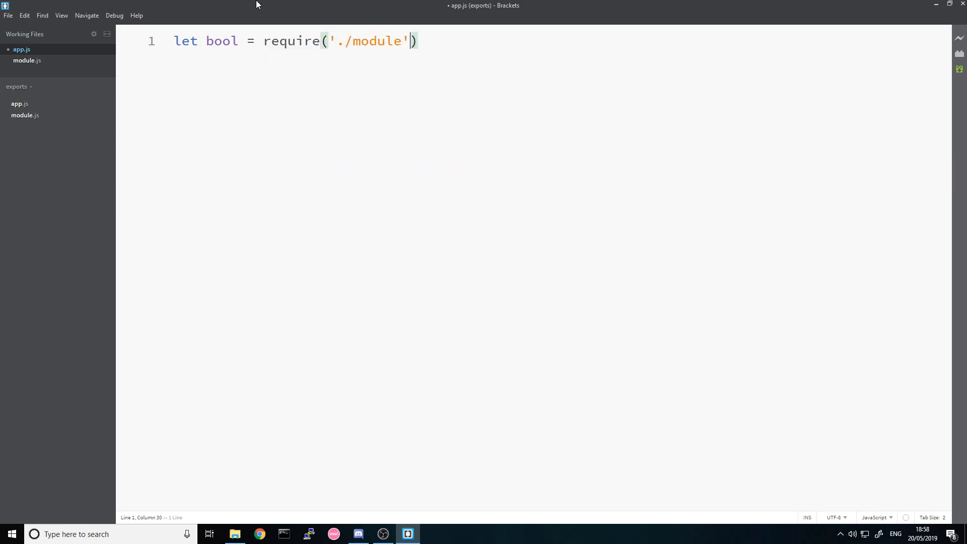
text(;)
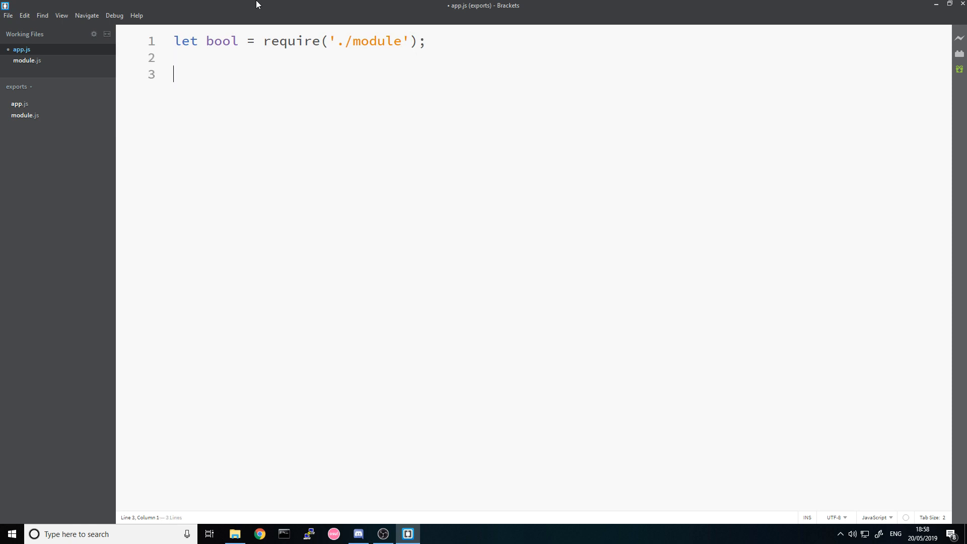
text(console.)
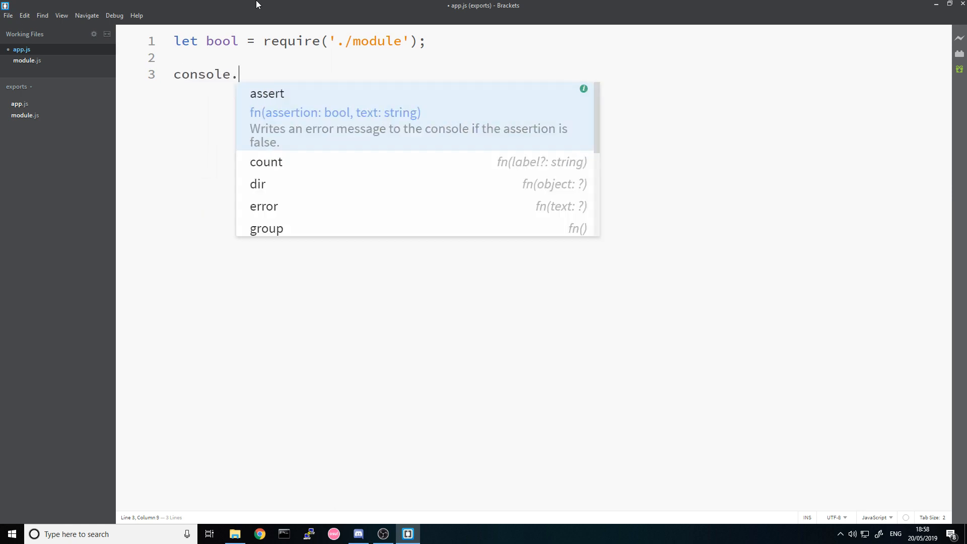
Finish console.log(bool), then in Command Prompt change into desktop/exports.
text(log(bool))
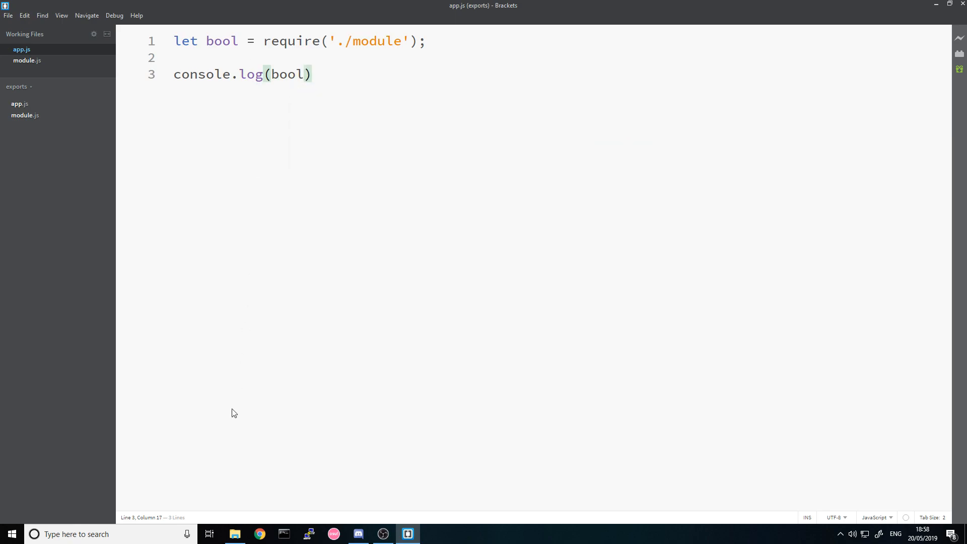
click(284, 533)
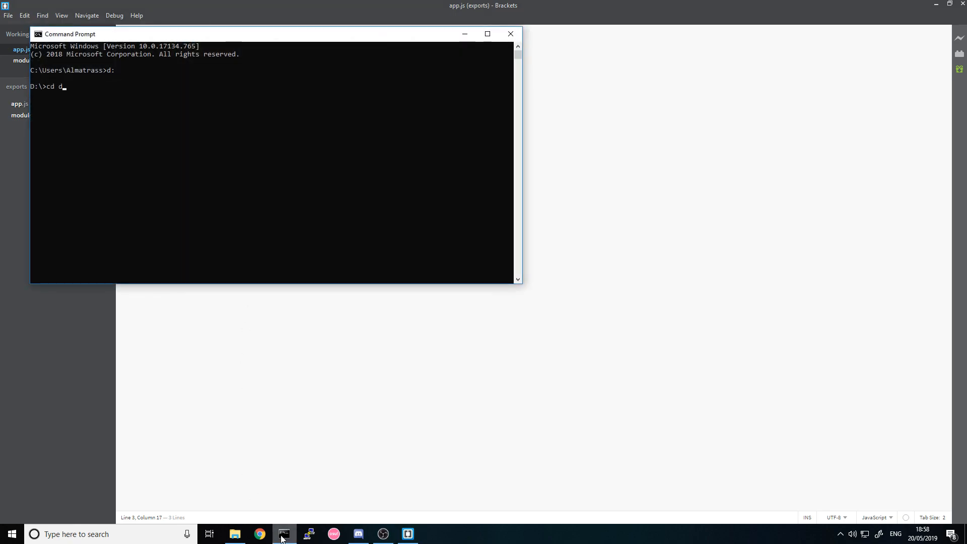
text(esktop/exports)
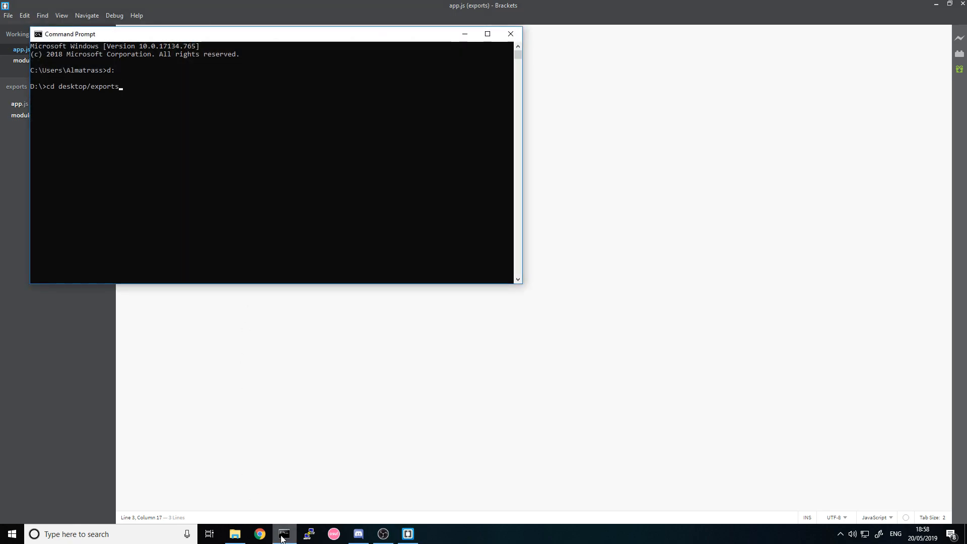
key(Return)
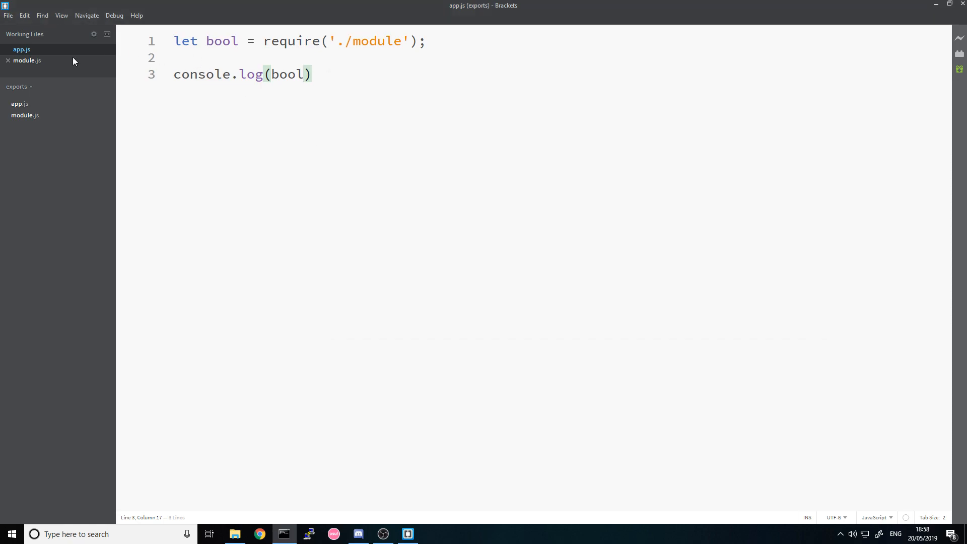
In module.js add a function export stub and module.exports.bool = true; below the first export.
click(27, 59)
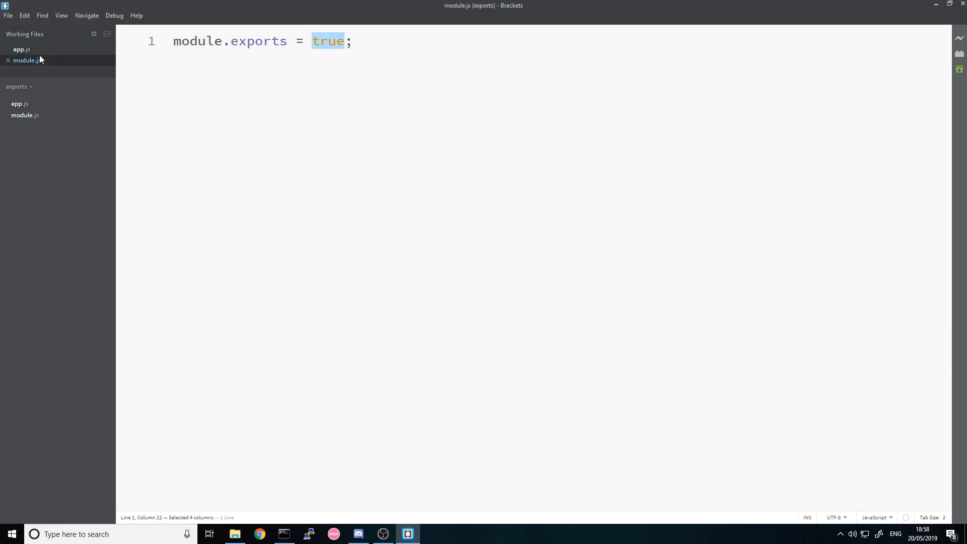
click(21, 49)
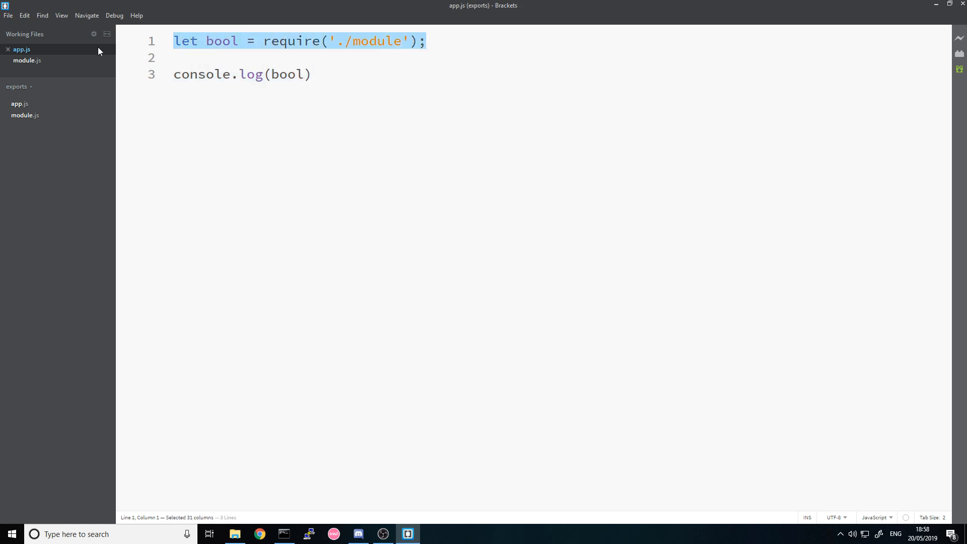
click(27, 60)
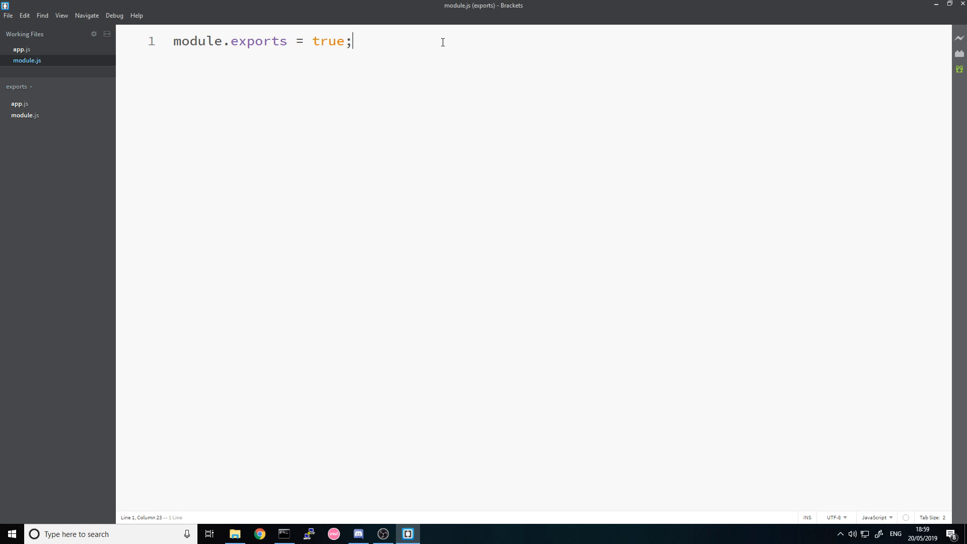
key(enter)
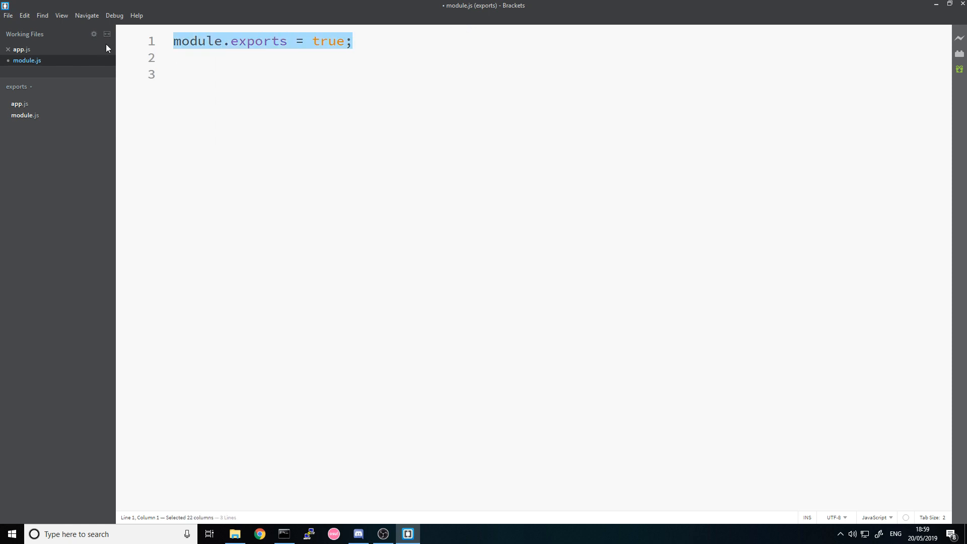
text(module.exports)
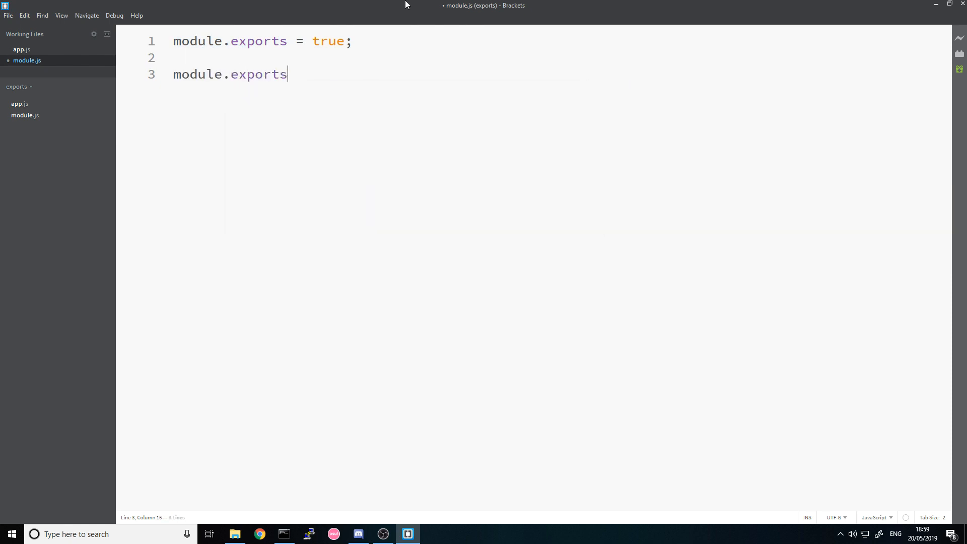
text(= function())
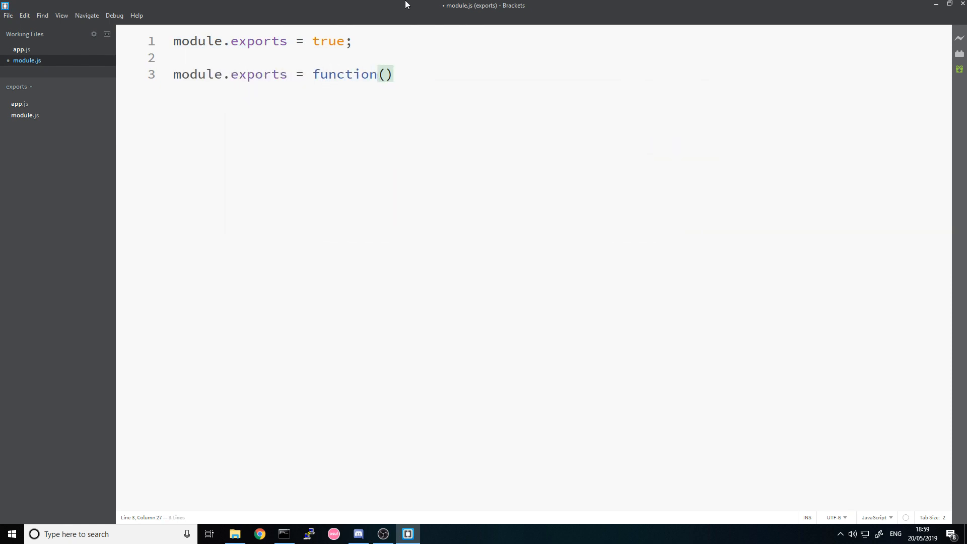
text({)
text(return true;)
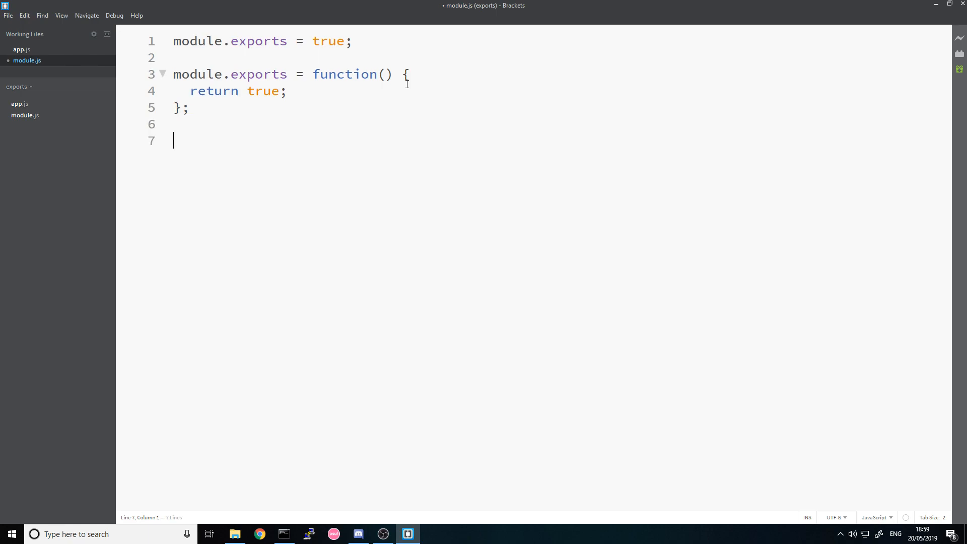
text(module.exports.bool =)
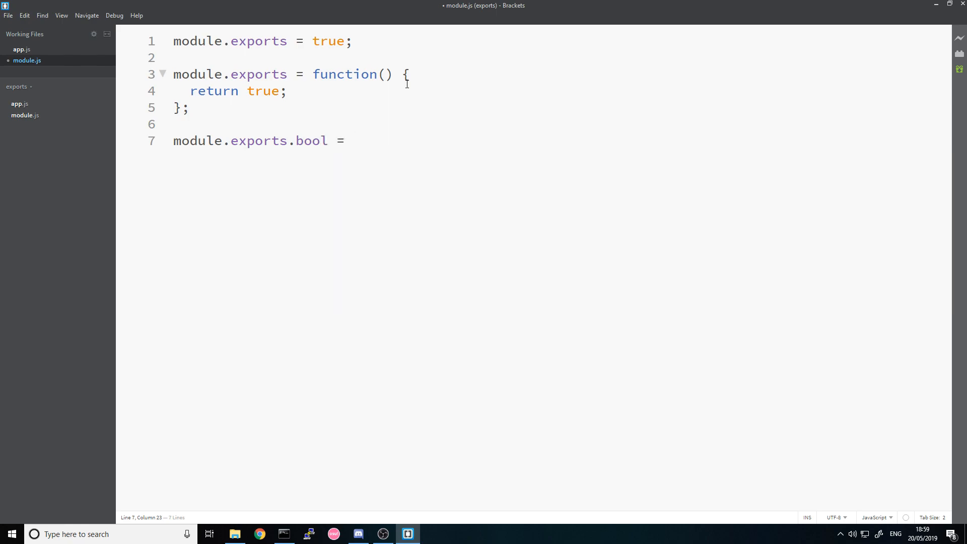
text(true;)
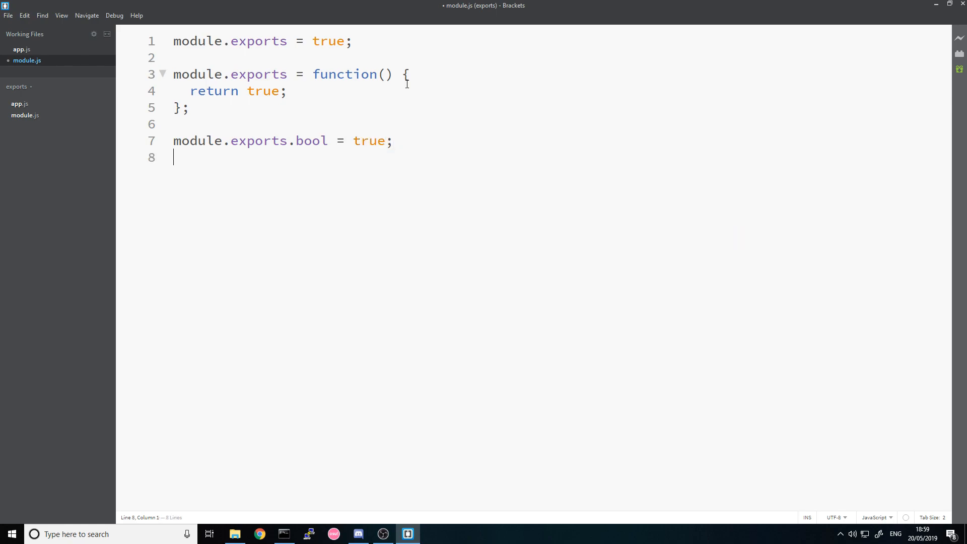
Add module.exports.otherBool = false; and highlight the true value of the first export.
text(module.exports)
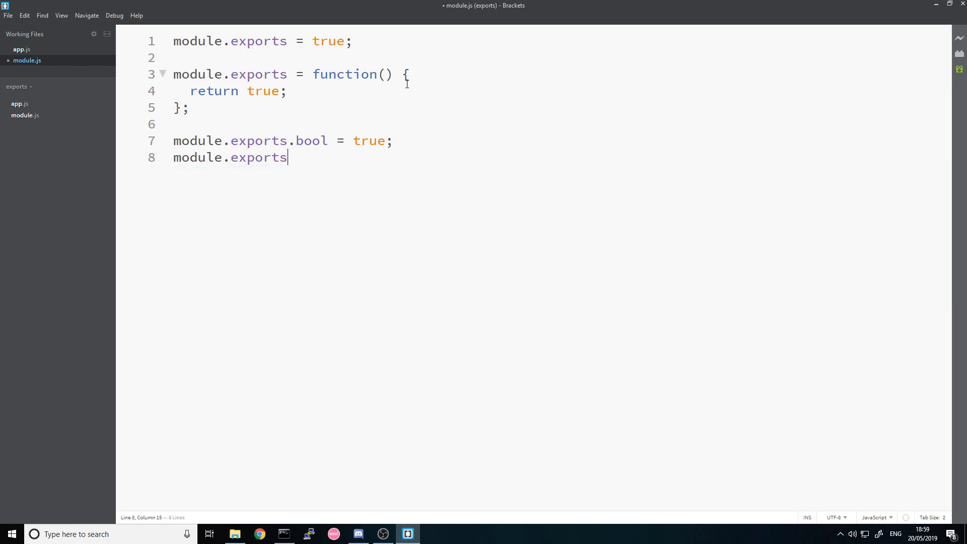
text(.otherB)
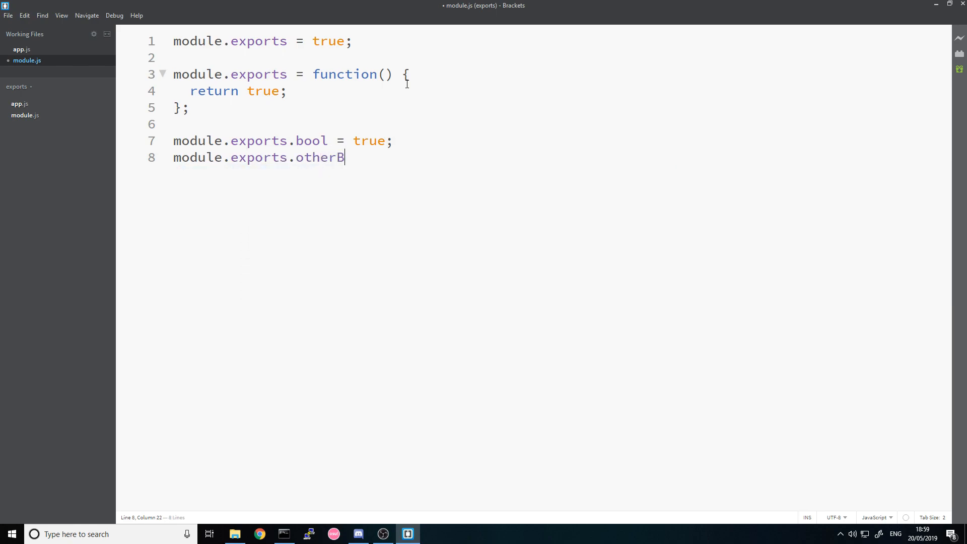
text(ool = false;)
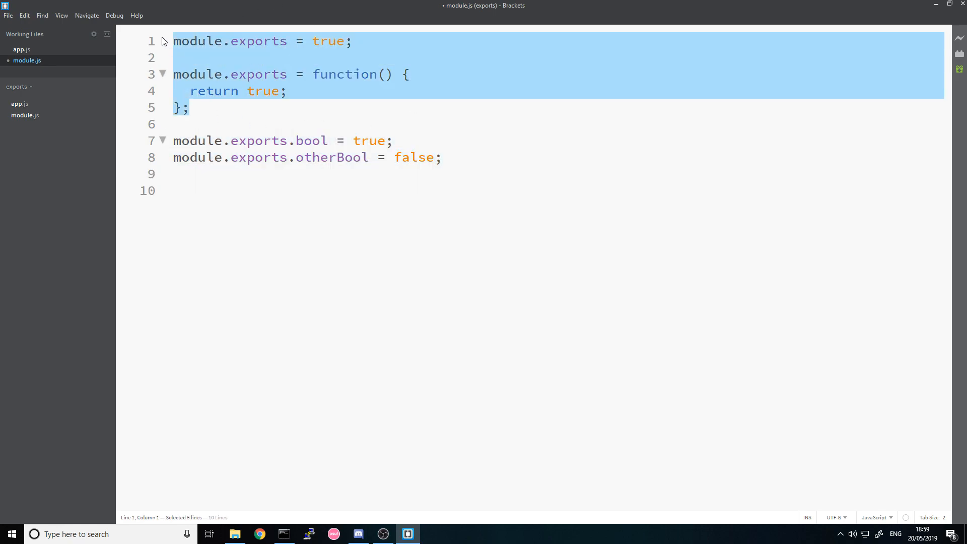
double_click(329, 40)
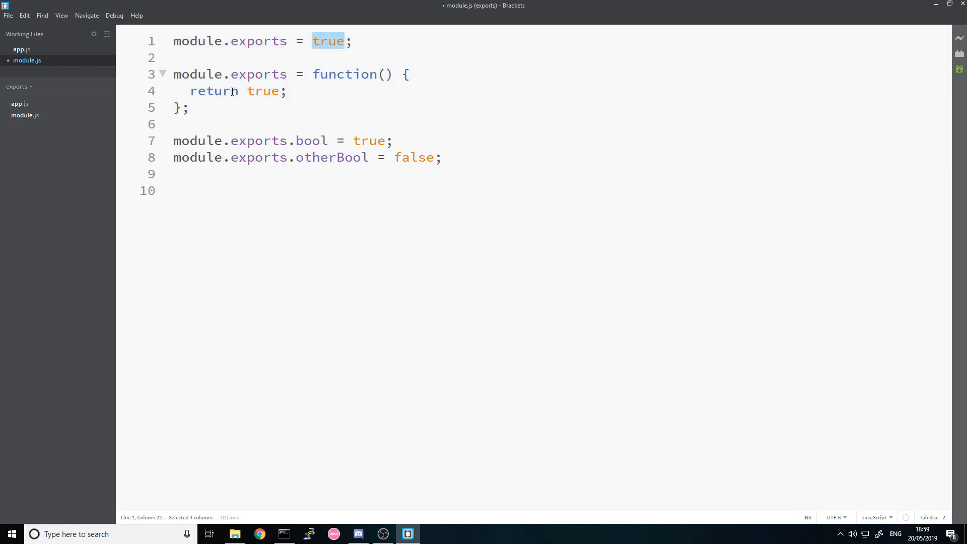
click(335, 40)
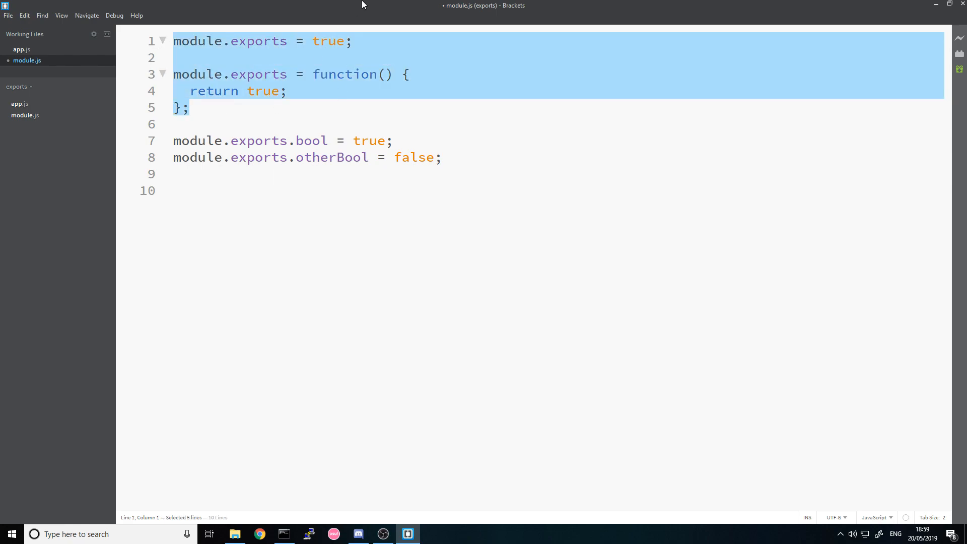
At the end of module.js add module.exports = { hello: 'world' }.
click(174, 191)
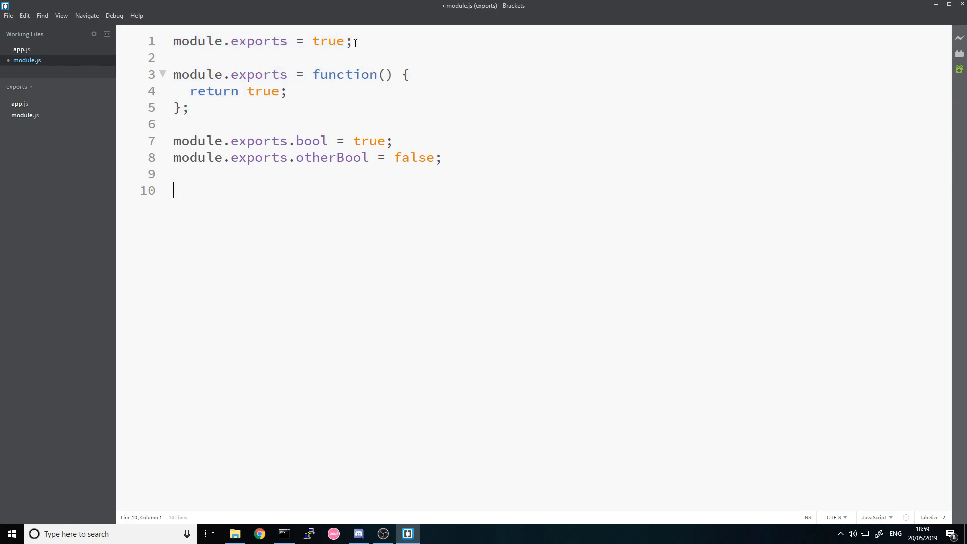
text(module)
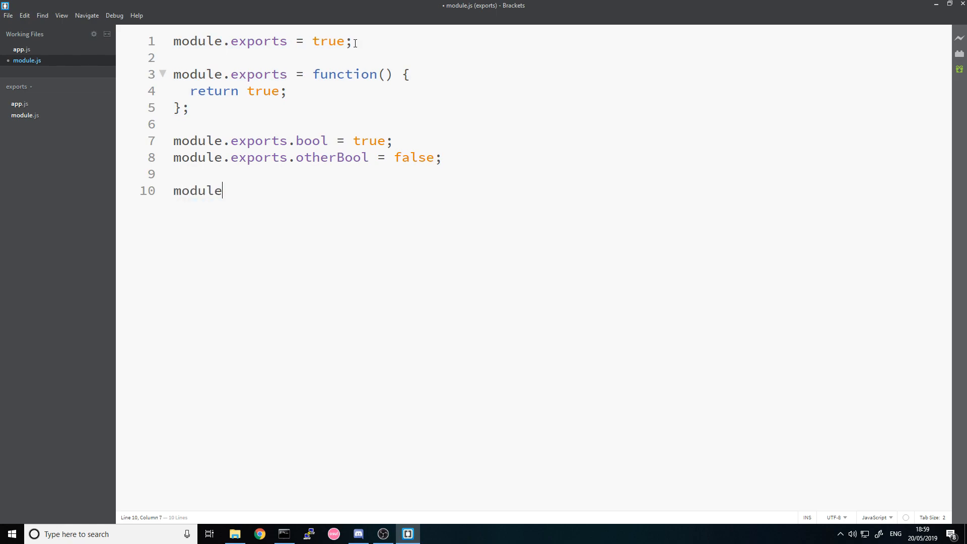
text(.exports = {})
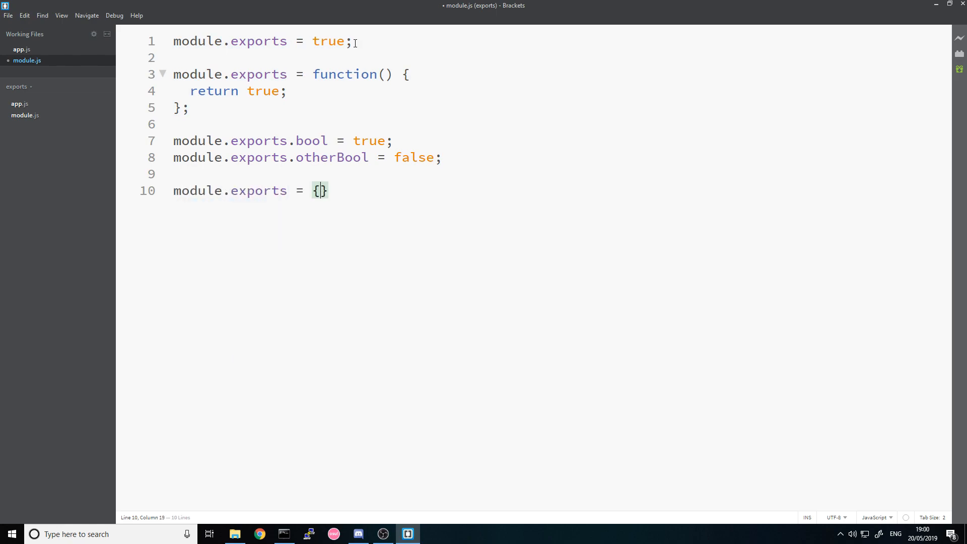
key(Enter)
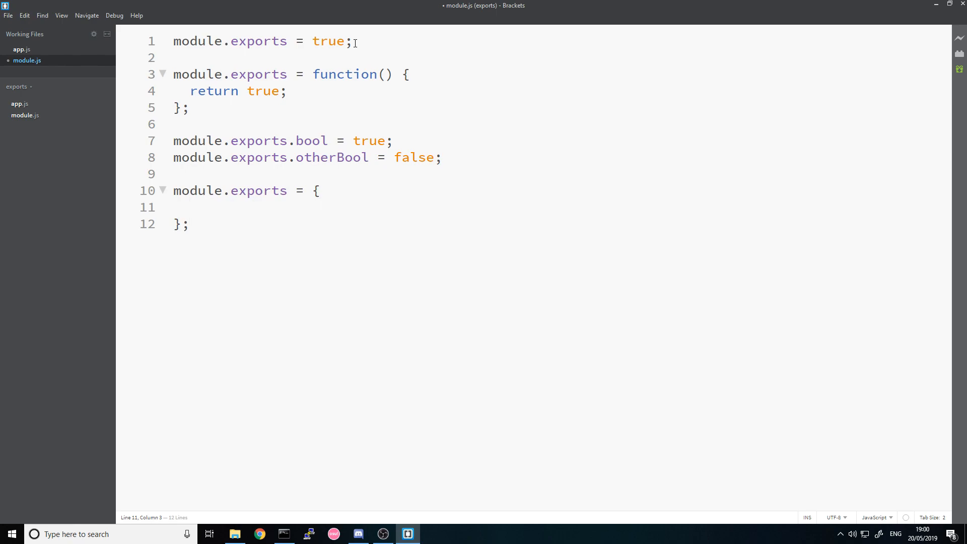
text(hello:)
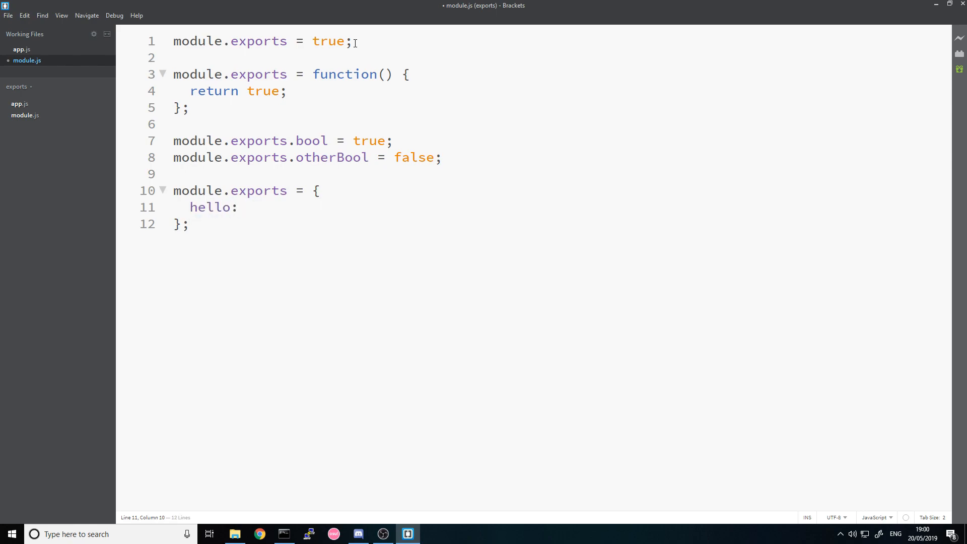
text('world')
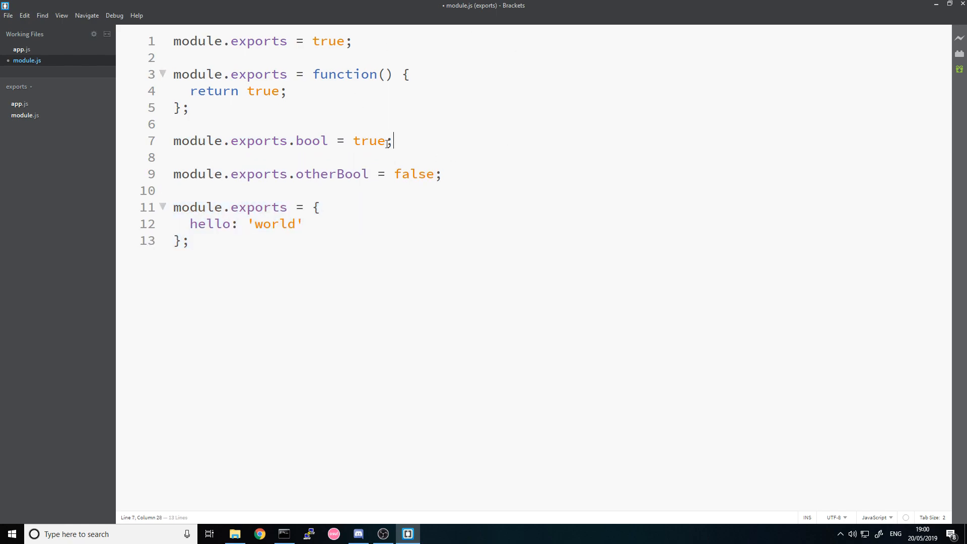
Highlight the otherBool export line for discussion, then switch to app.js.
triple_click(306, 174)
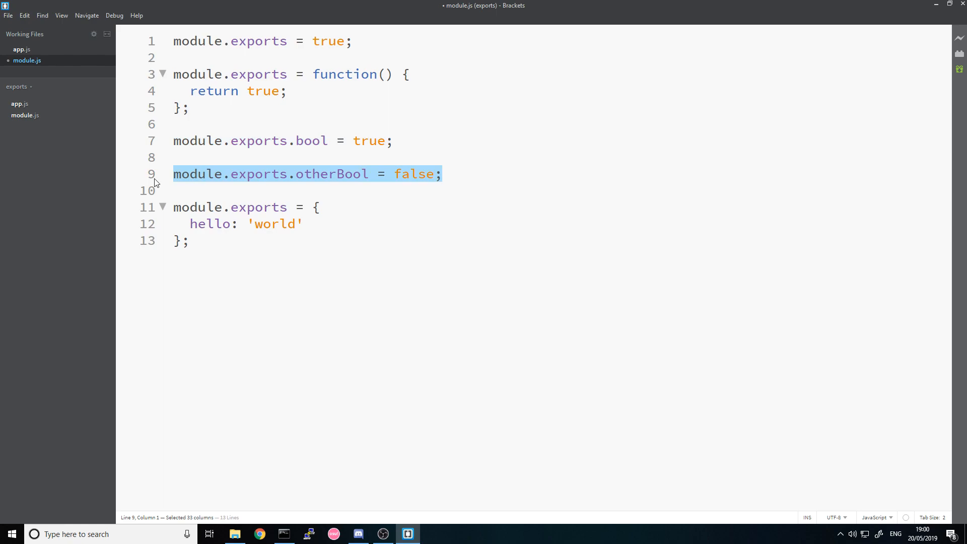
click(463, 43)
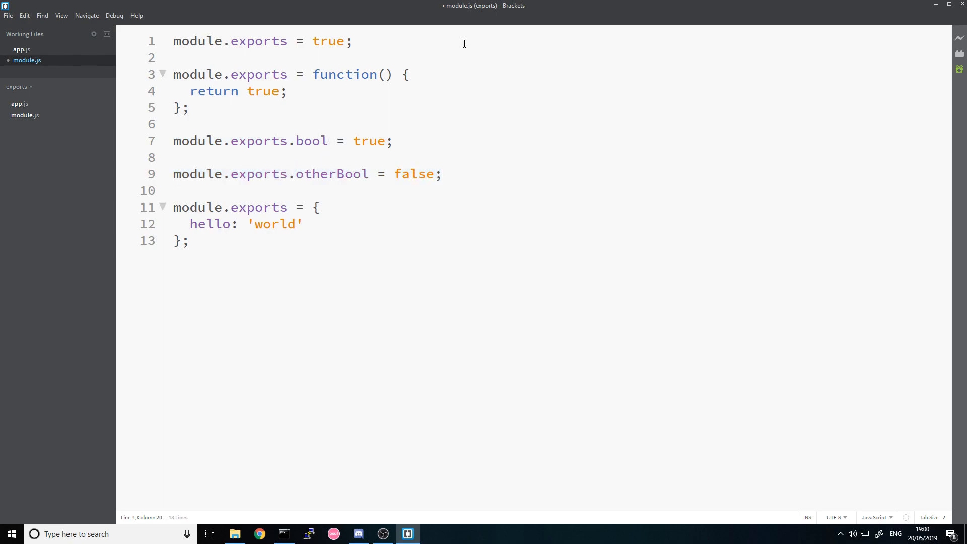
click(22, 49)
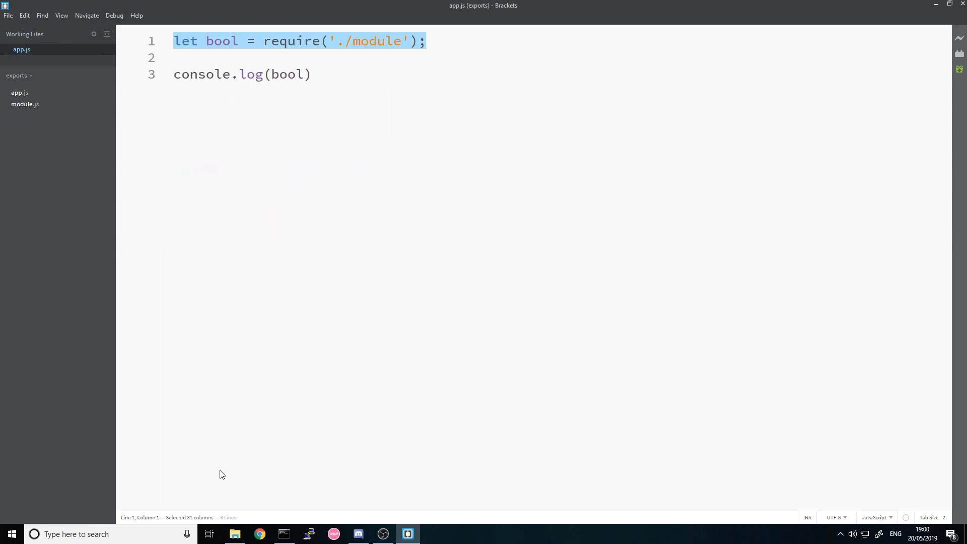
click(235, 534)
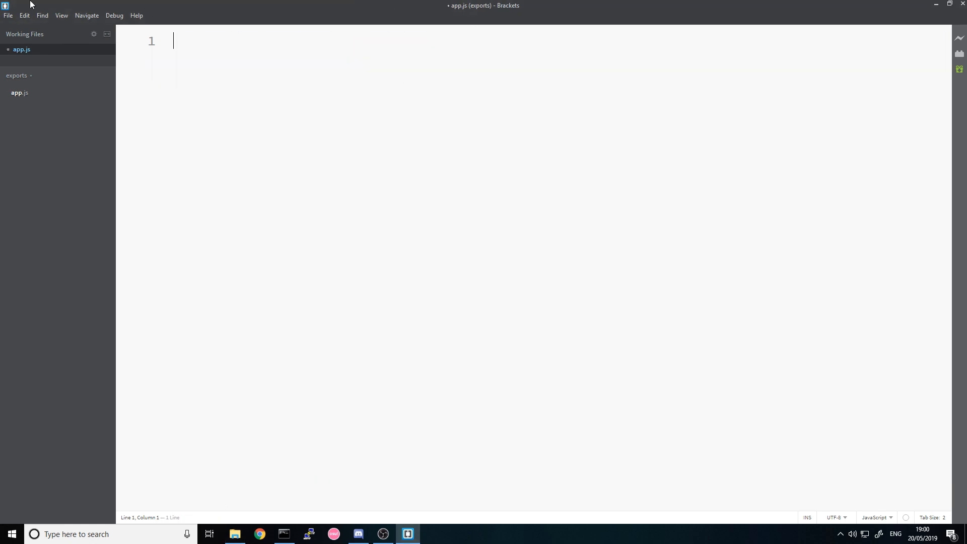
In Hello.js write class Hello with a constructor setting this.hello = 'world'; then return to app.js.
key(ctrl+s)
text(c)
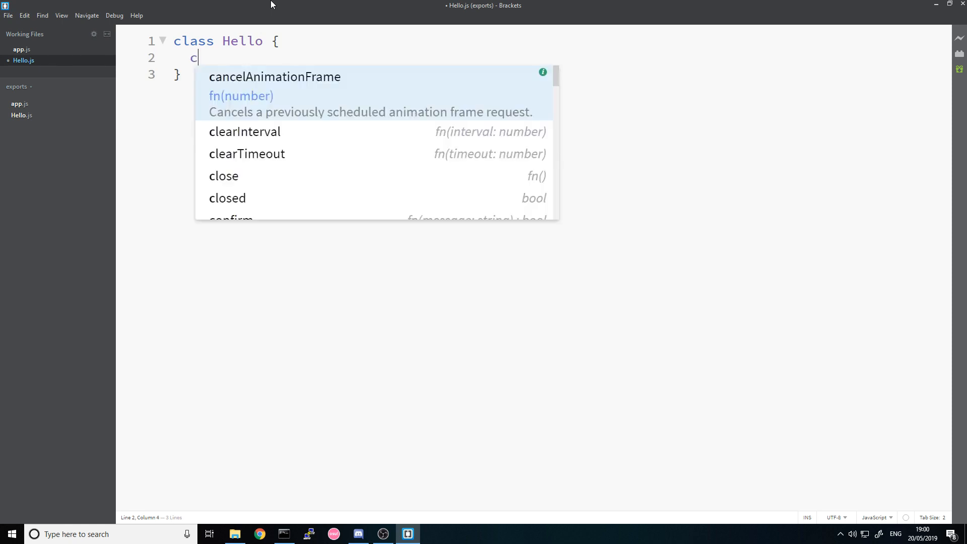
text(onstructor() {)
text(thi)
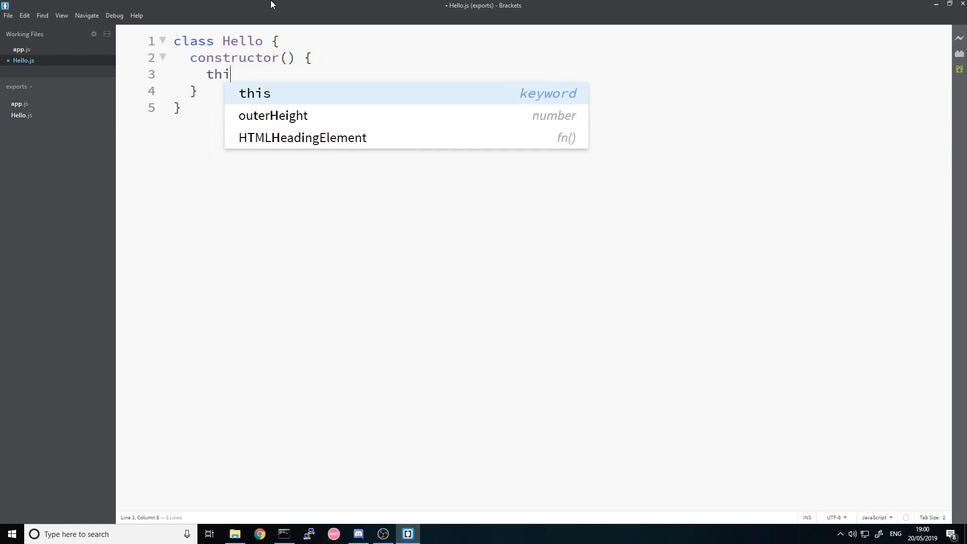
text(s.hello = 'world')
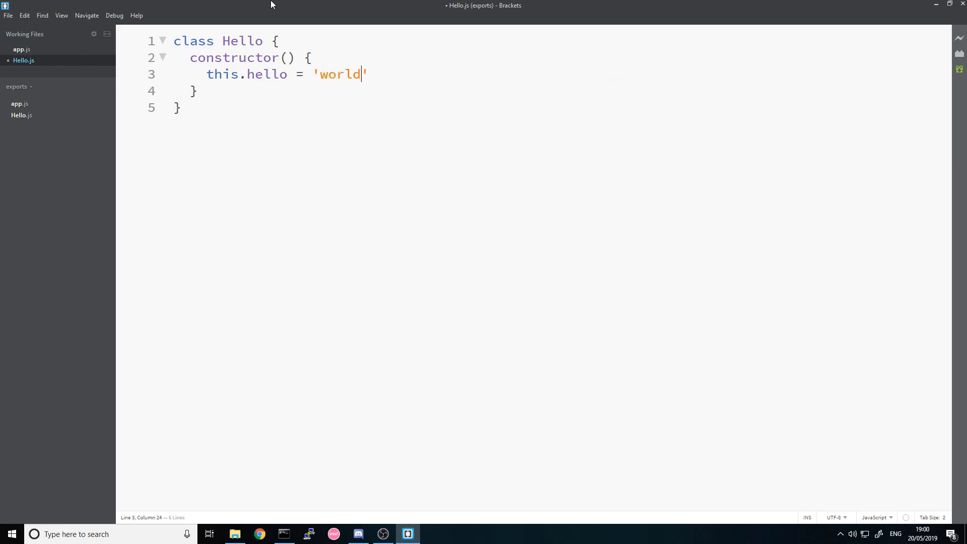
text(;)
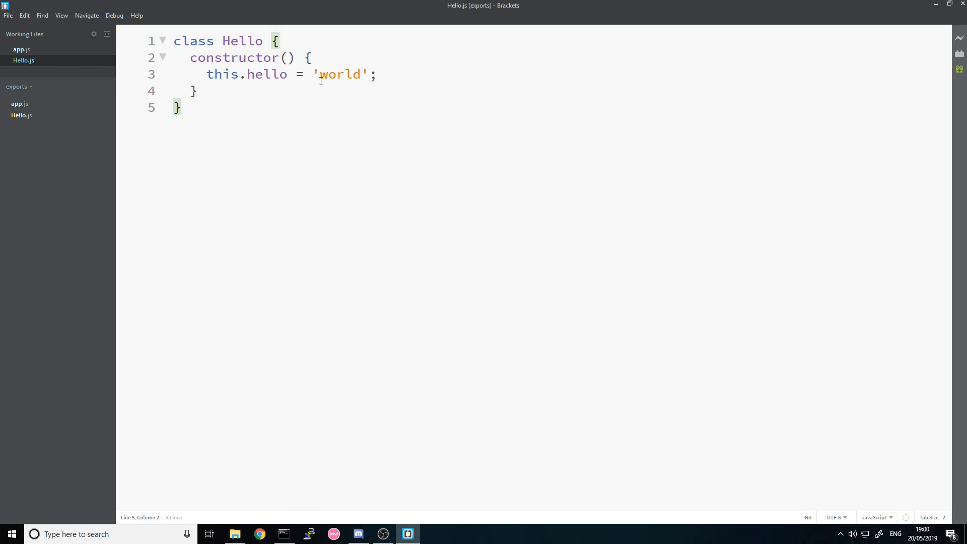
click(21, 49)
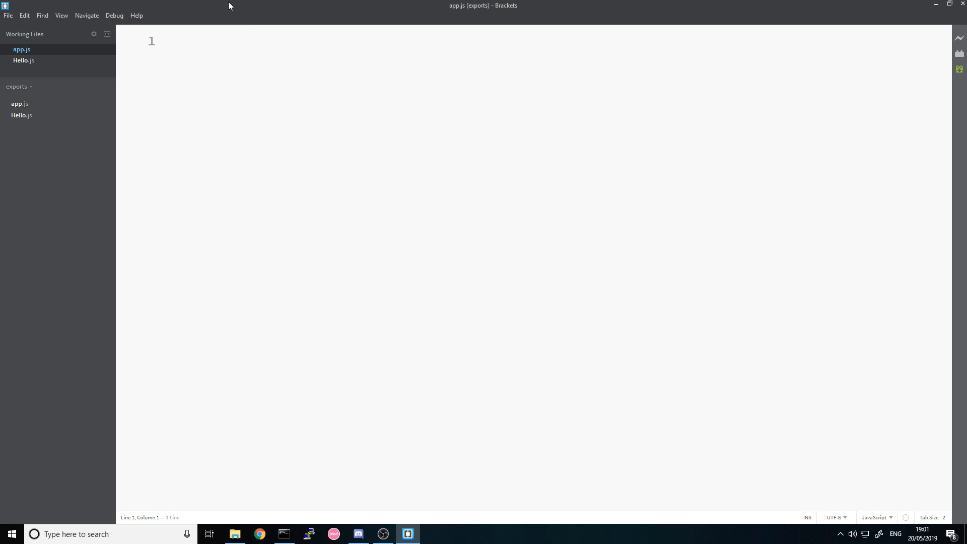
Return to Hello.js to add its export line.
click(23, 61)
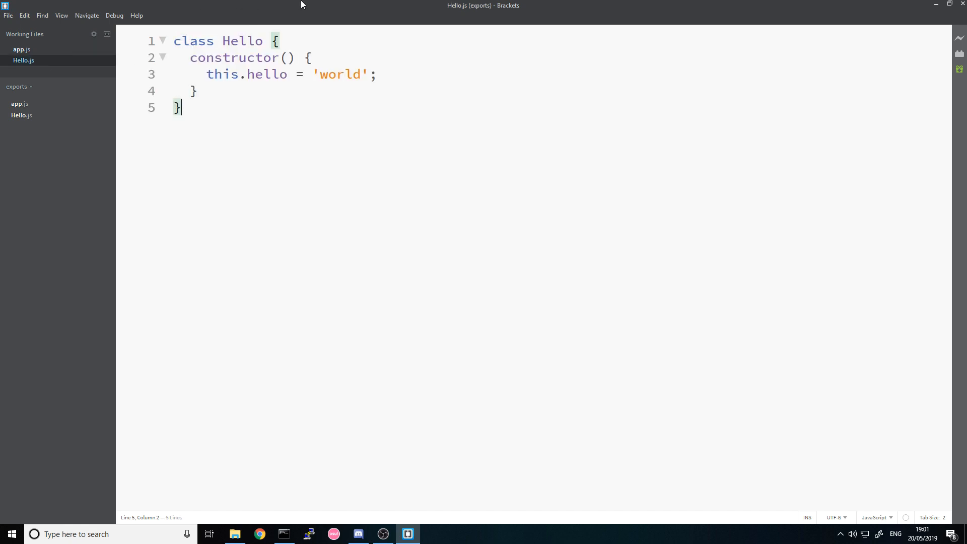
Finish module.exports = Hello; then make app.js require ./Hello into a variable renamed hello.
text(modu)
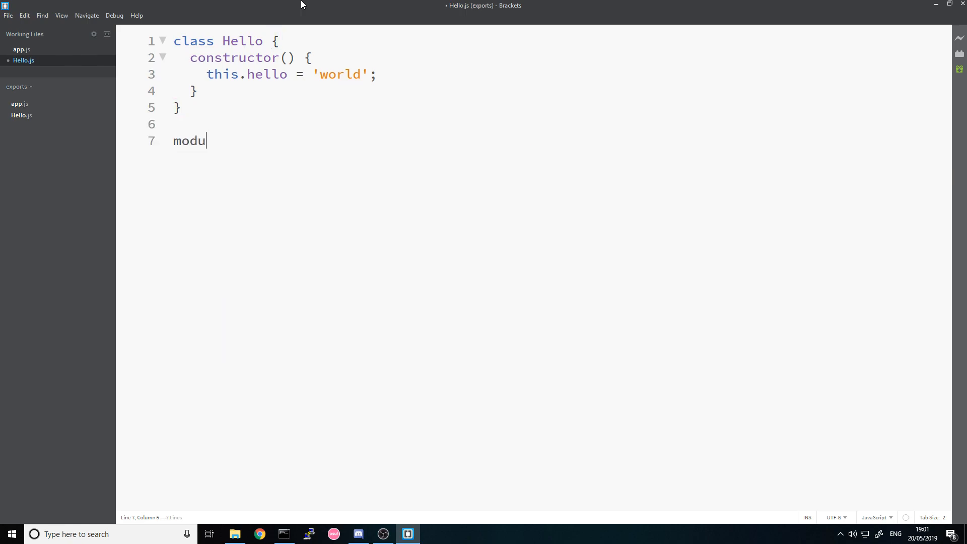
text(le.exports = H)
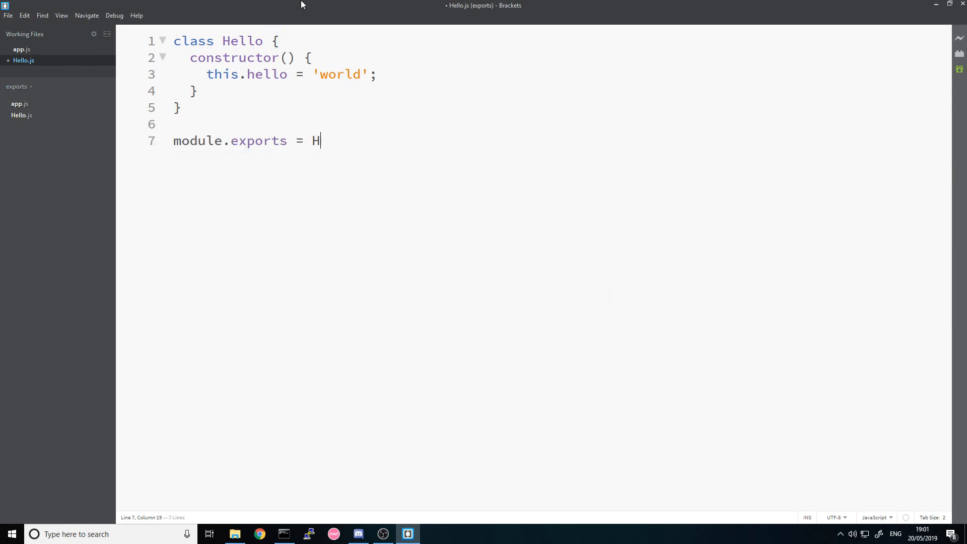
text(ello;)
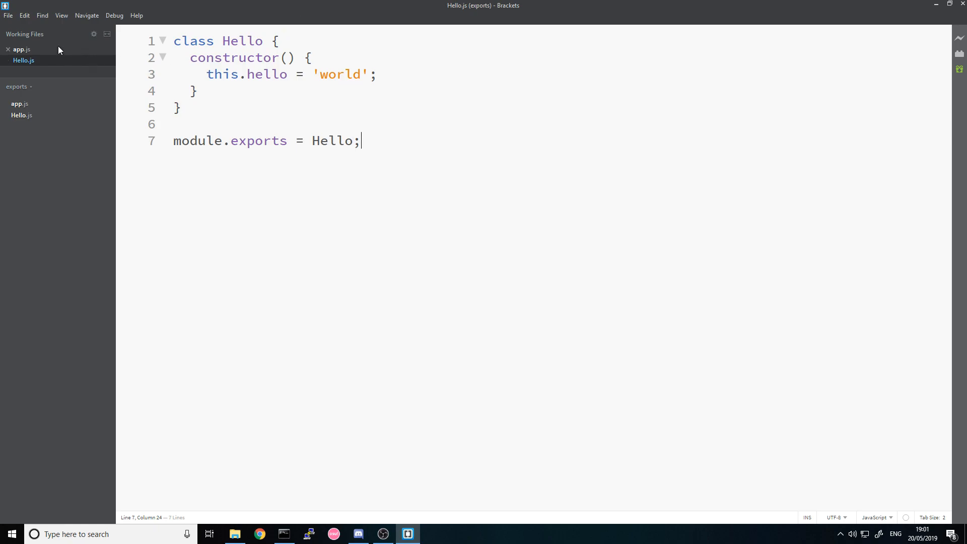
click(21, 50)
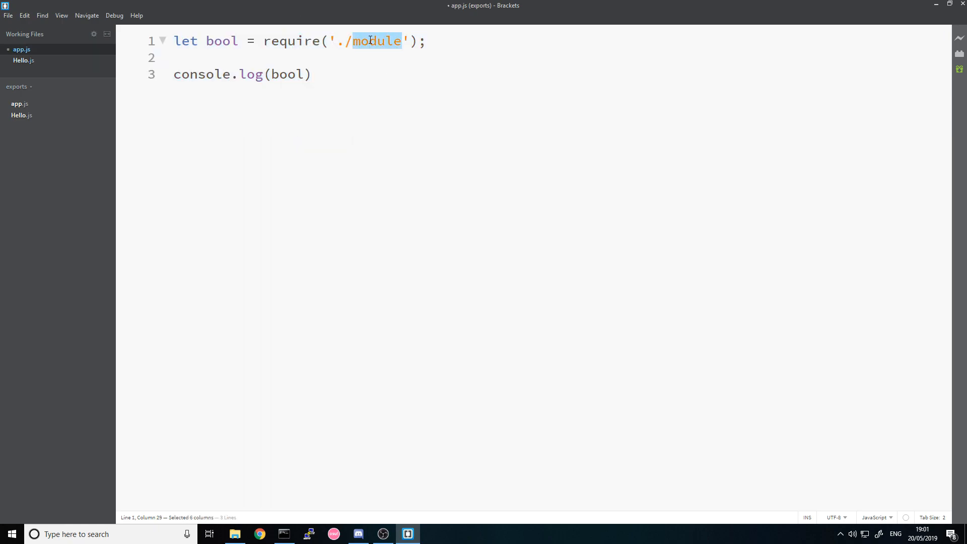
text(Hello)
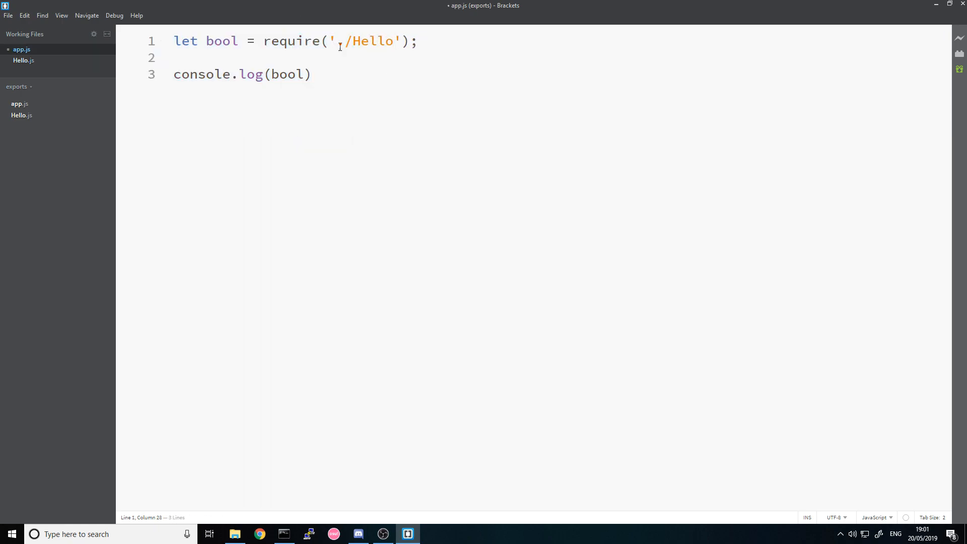
double_click(222, 40)
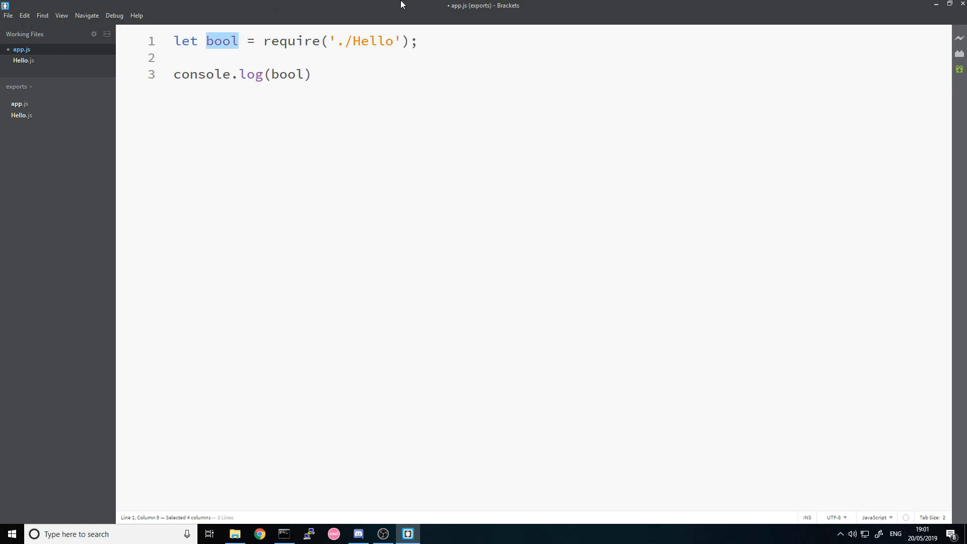
text(hello)
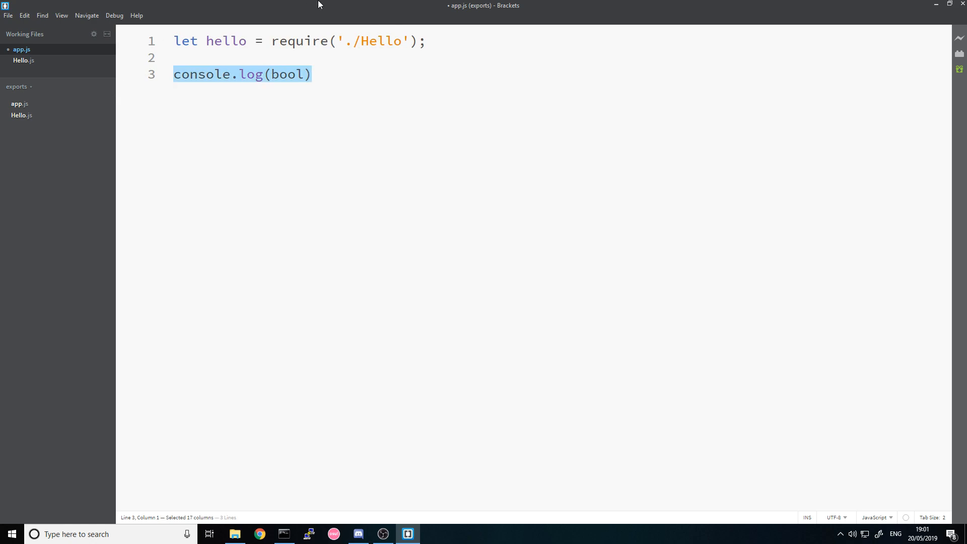
Add let Hello = new hello(); and console.log(Hello.hello); to app.js.
text(let He)
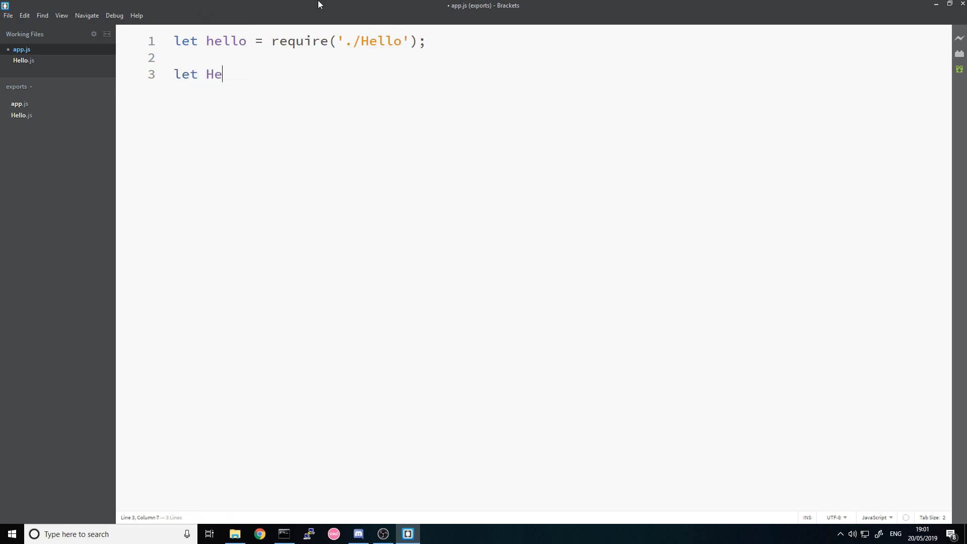
text(llo =)
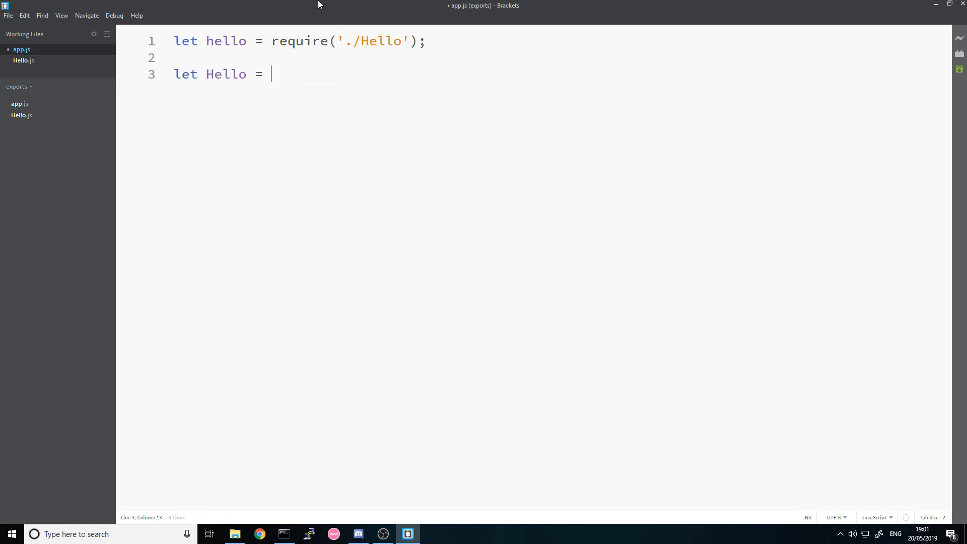
text(new hello())
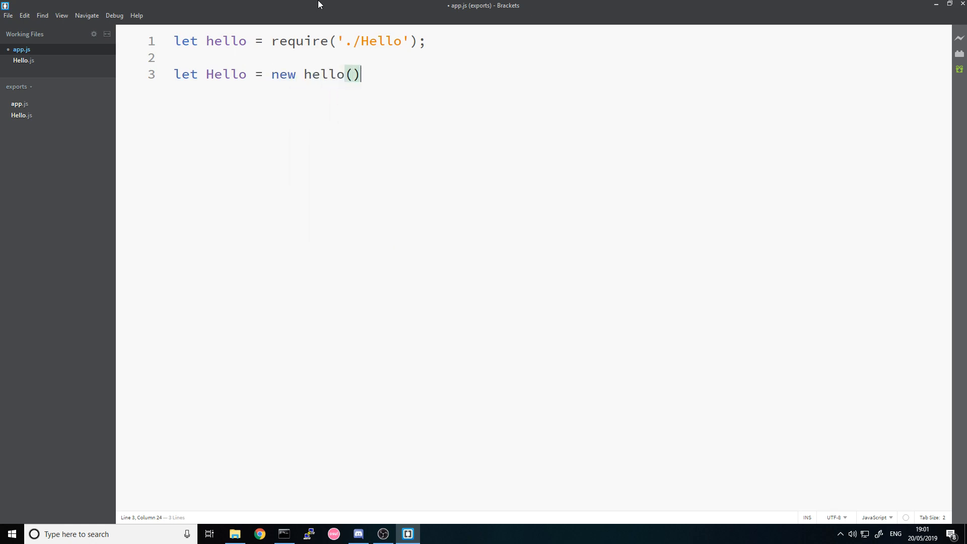
text(;)
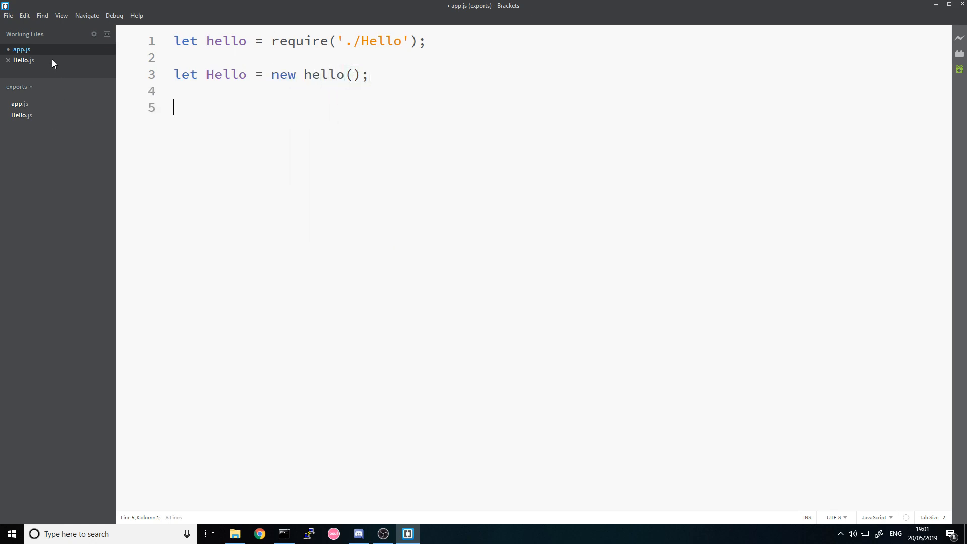
text(console.log()
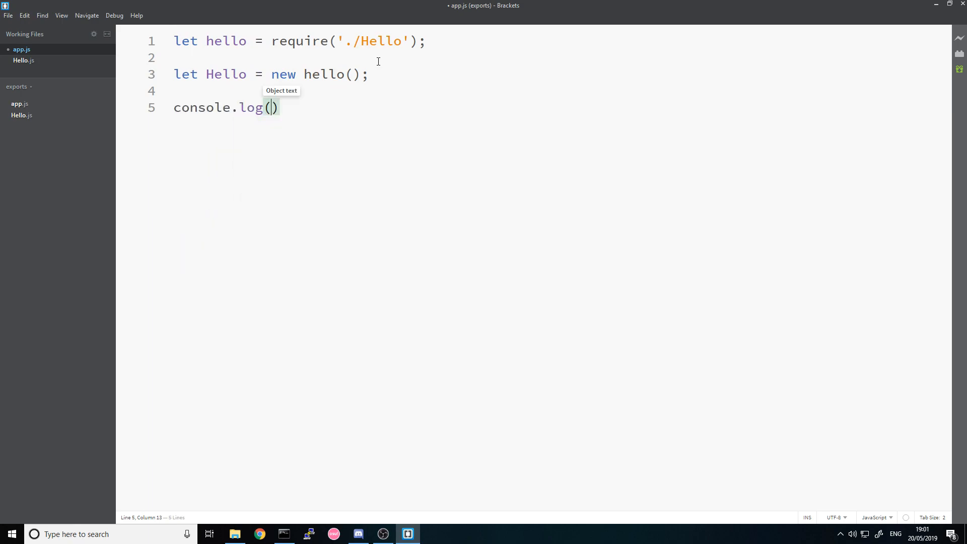
text(Hello.hello)
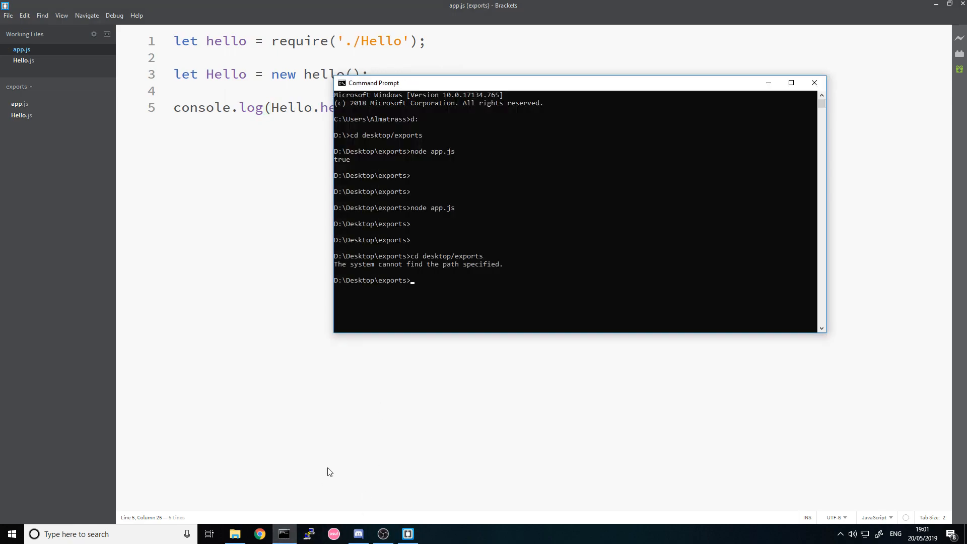
Run node app.js in Command Prompt to check its output.
key(Return)
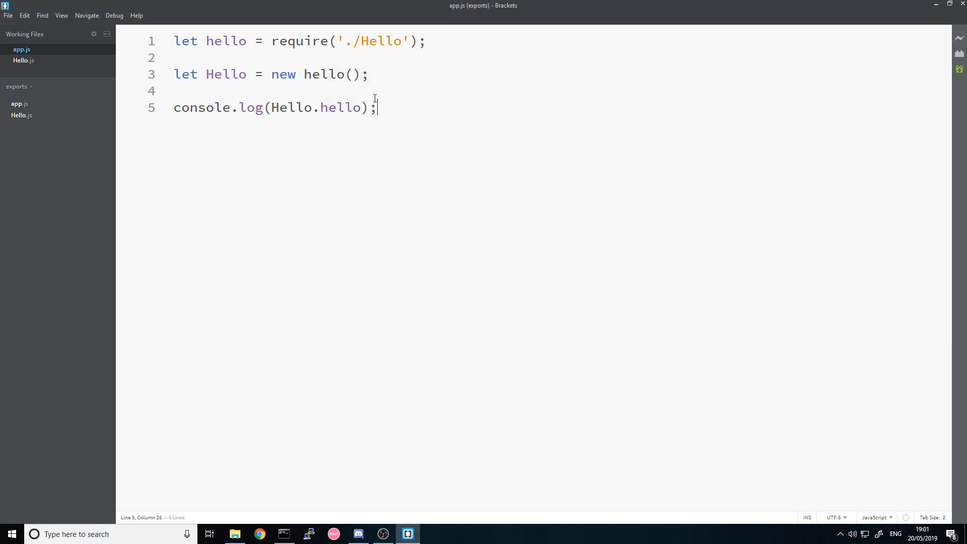
Rework Hello.js so 'module.exports = Hello;' comes after the class definition.
click(23, 60)
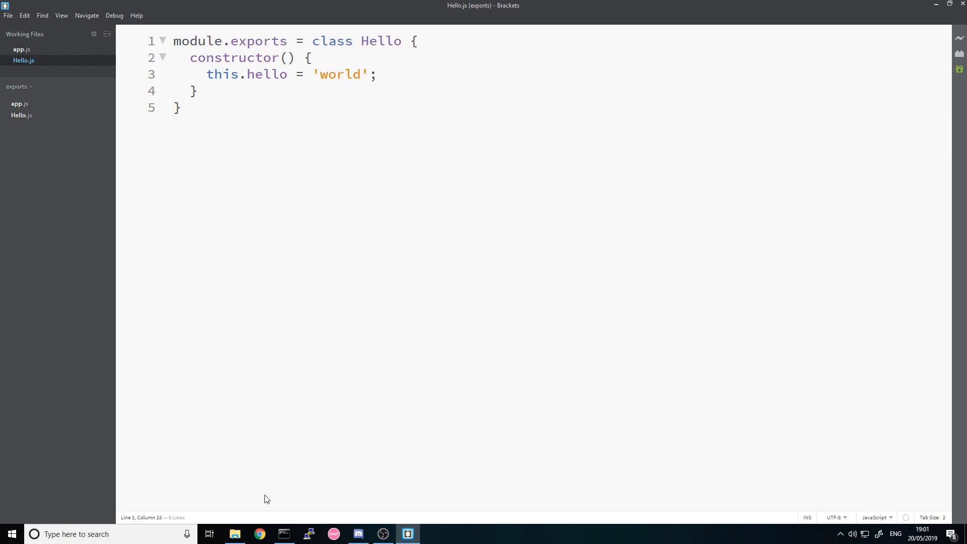
click(283, 534)
text(module.exports = Hello;)
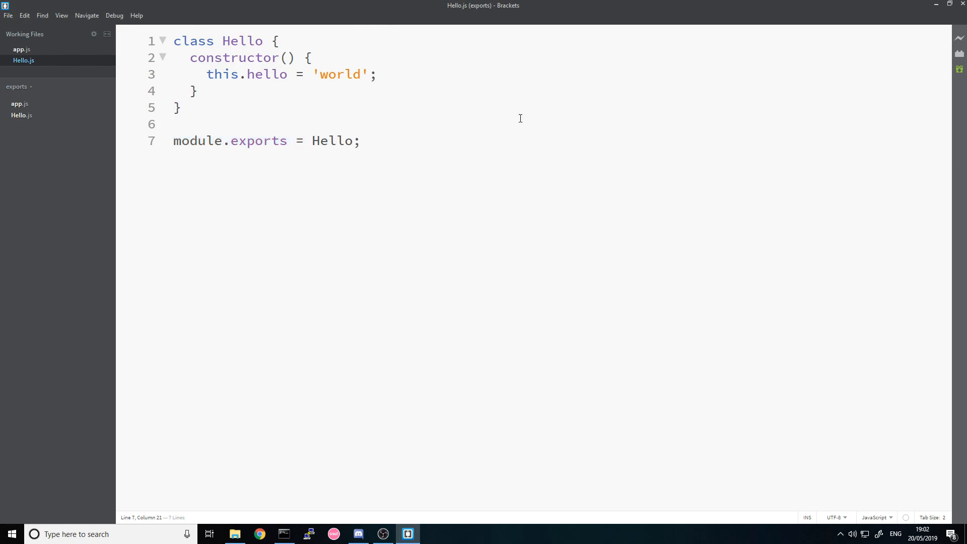
mouse_move(512, 115)
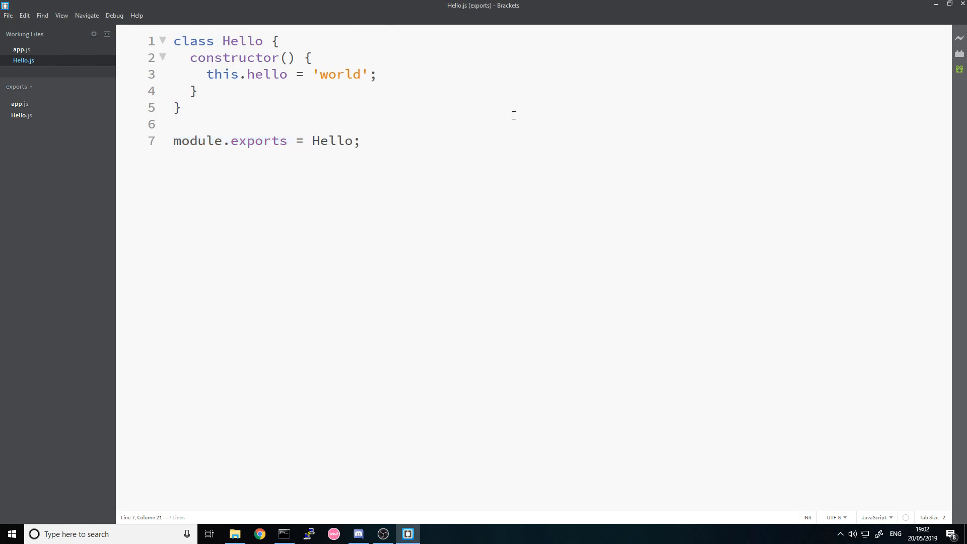
Save a new untitled file as database.js in the exports folder.
key(ctrl+shift+s)
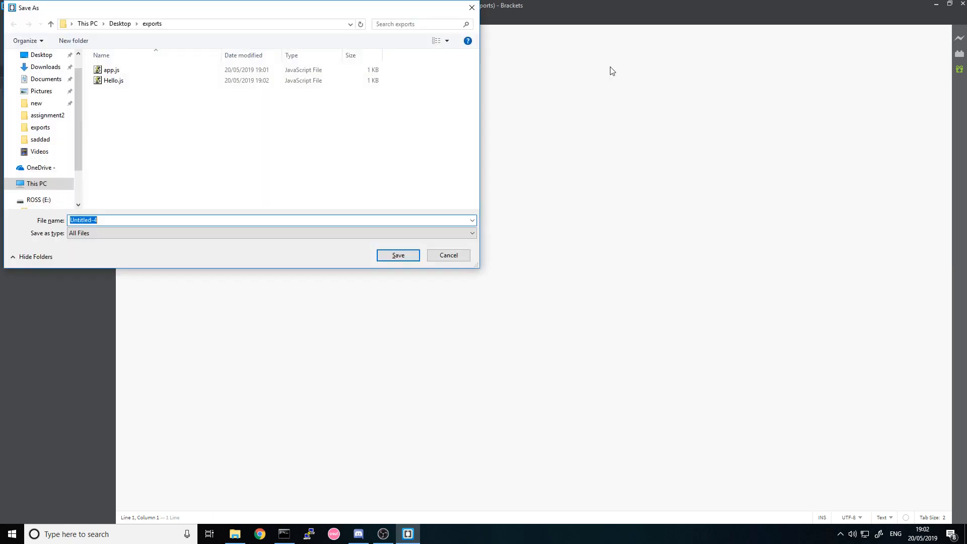
text(databas)
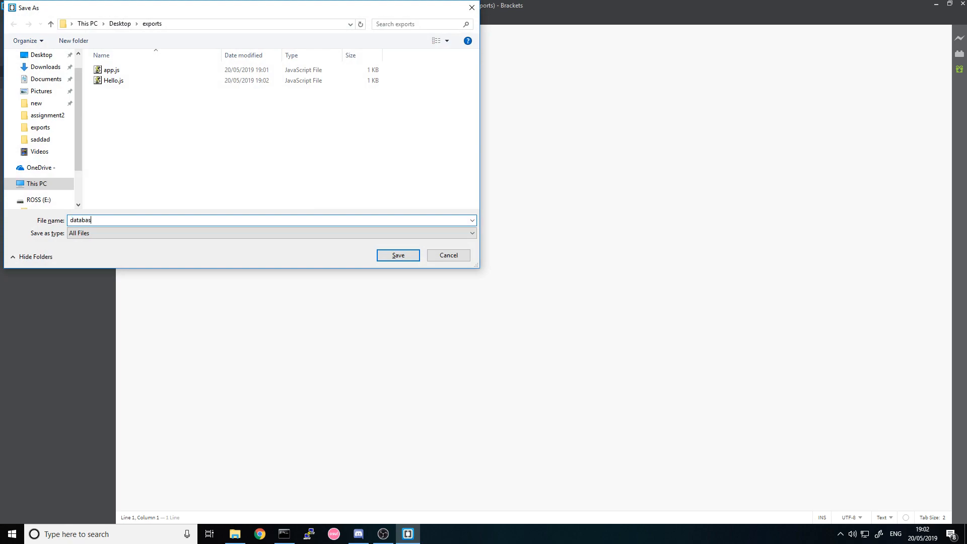
click(397, 255)
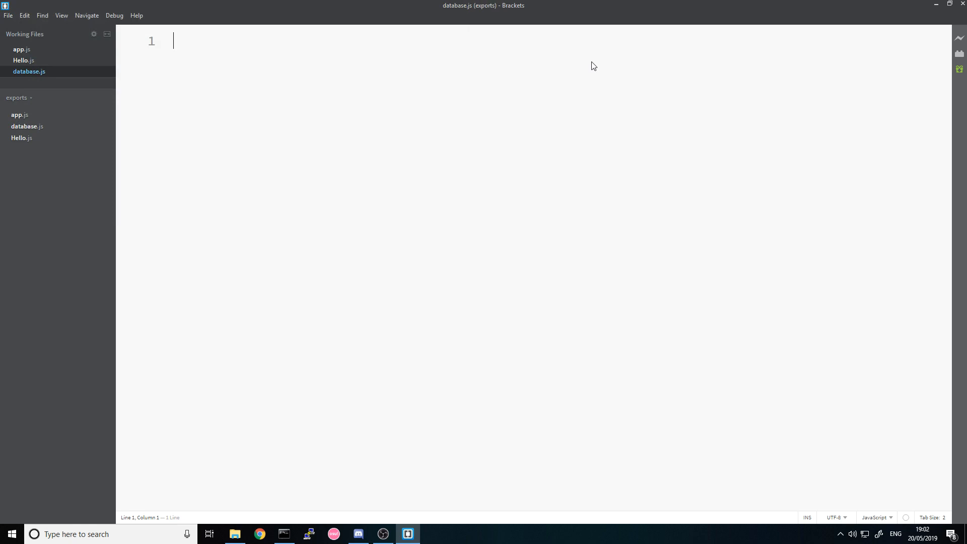
Write module.exports.getUserById = function(id, cb) calling cb(null, { id: id }) in database.js.
text(module.expor)
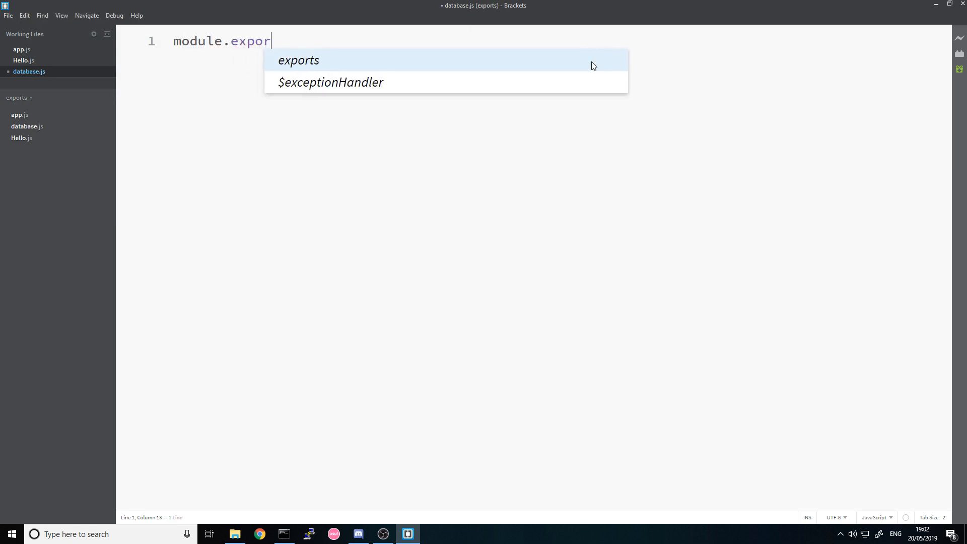
text(ts.g)
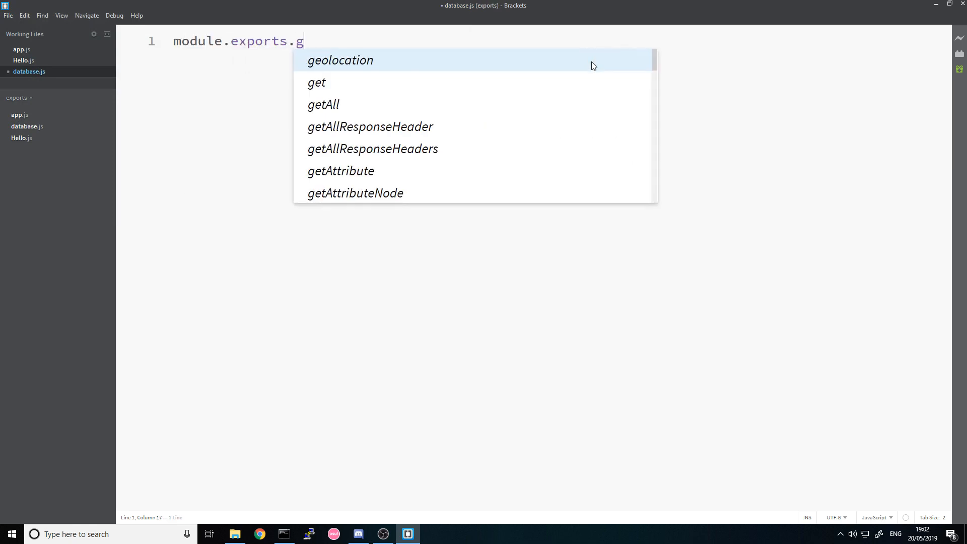
text(etUserById())
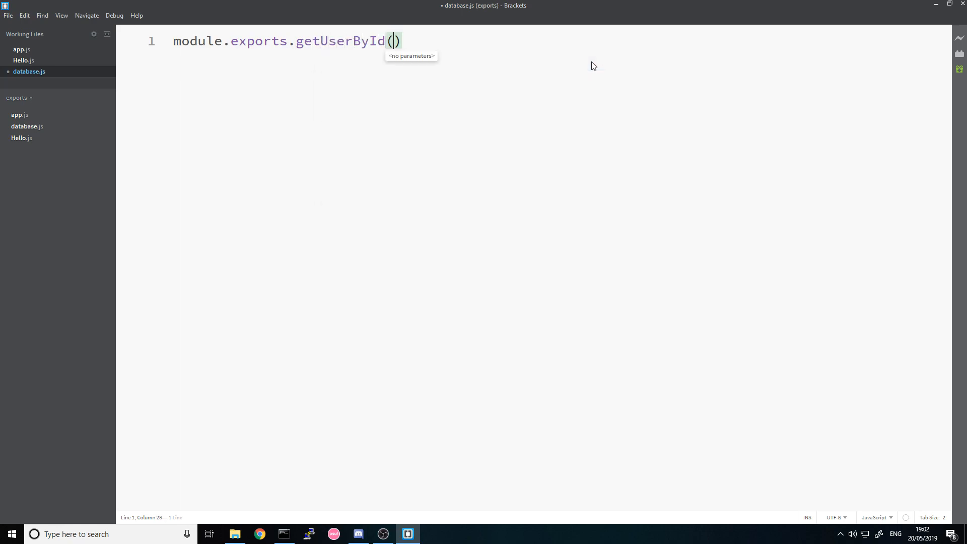
text(= function)
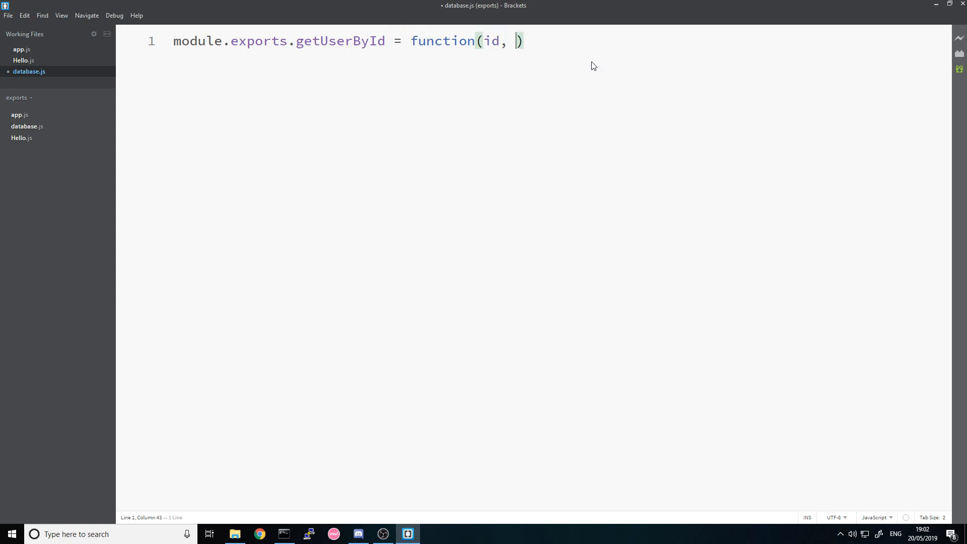
text(cb) {)
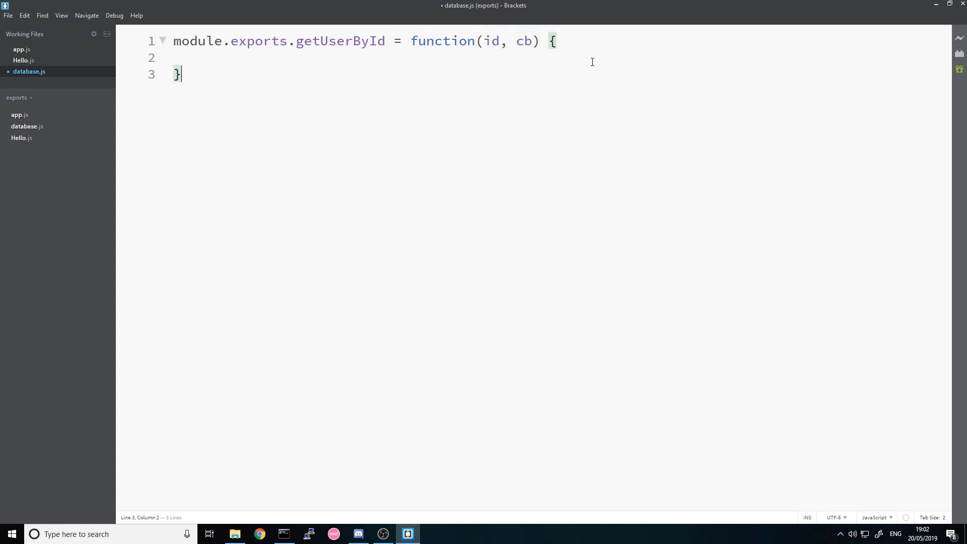
text(c)
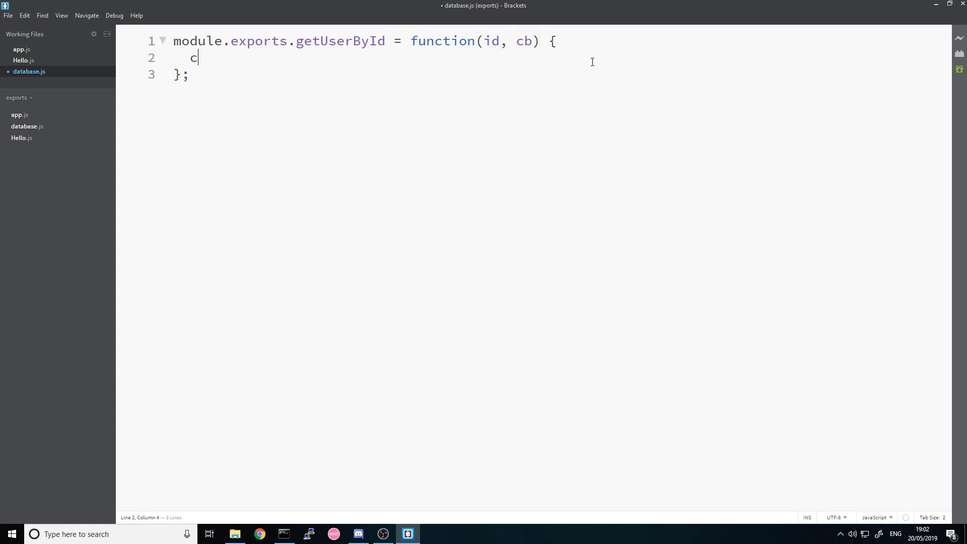
text(b(null, ))
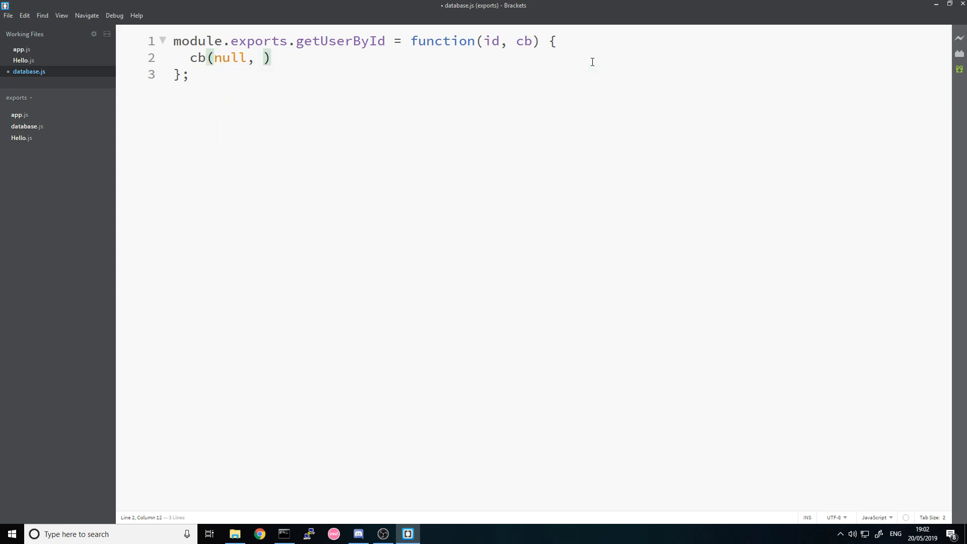
text({)
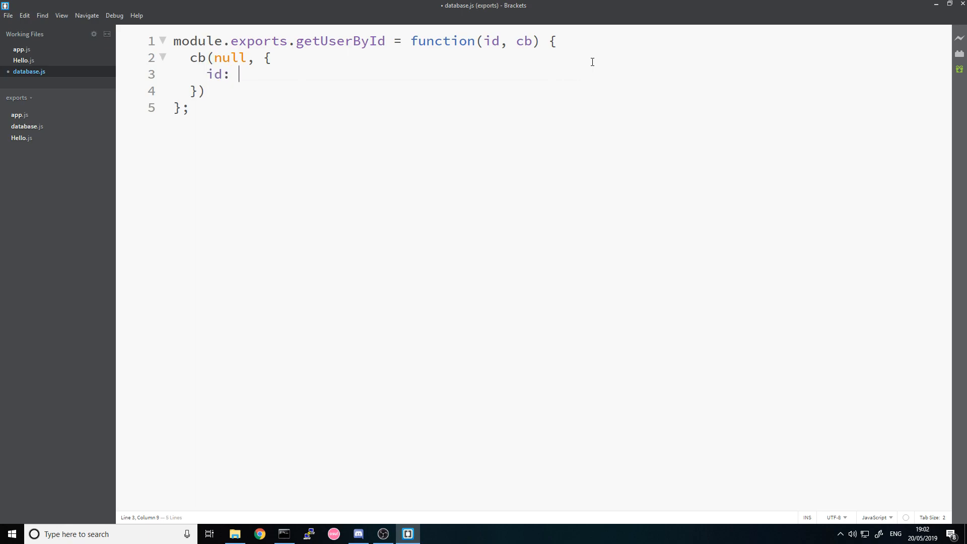
Finish the id object, then in app.js add 'let db = require('./database');'.
text(id)
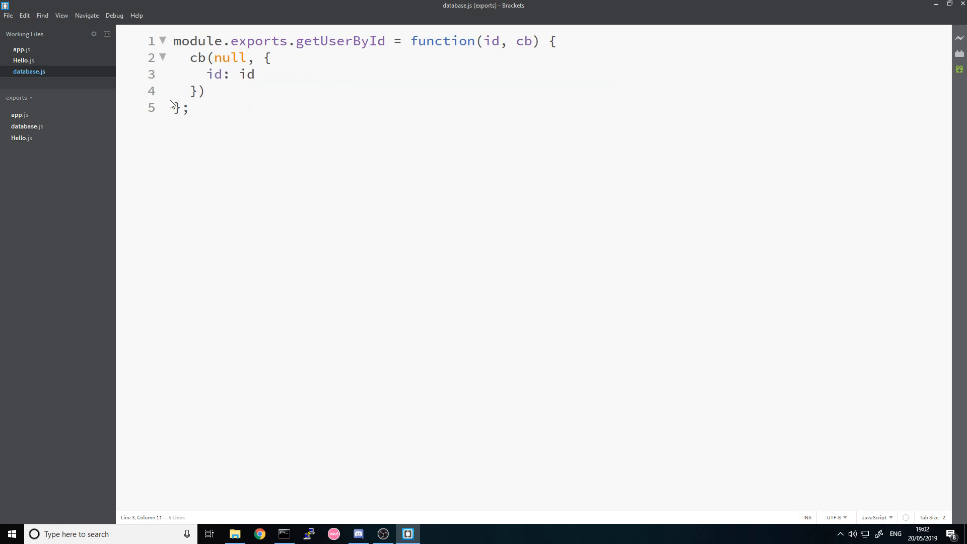
click(21, 60)
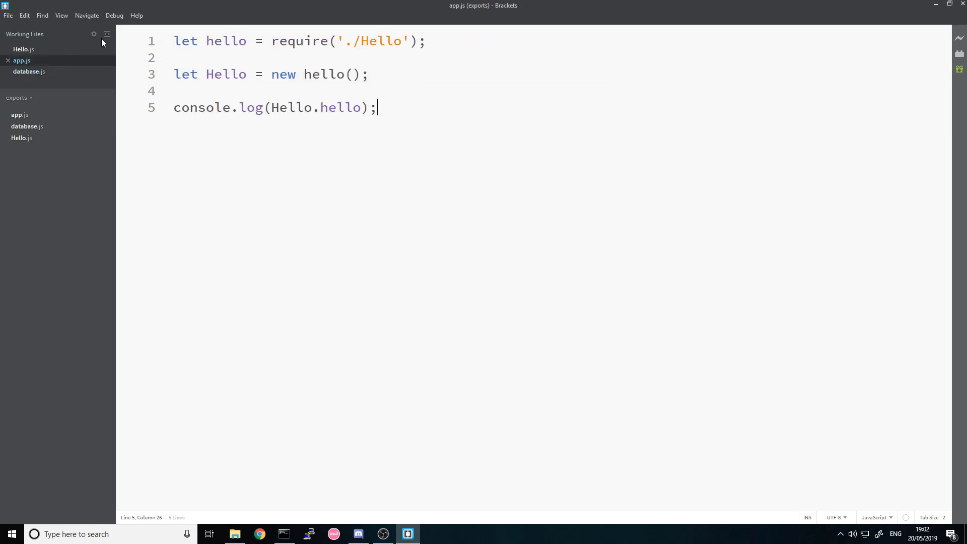
key(Enter)
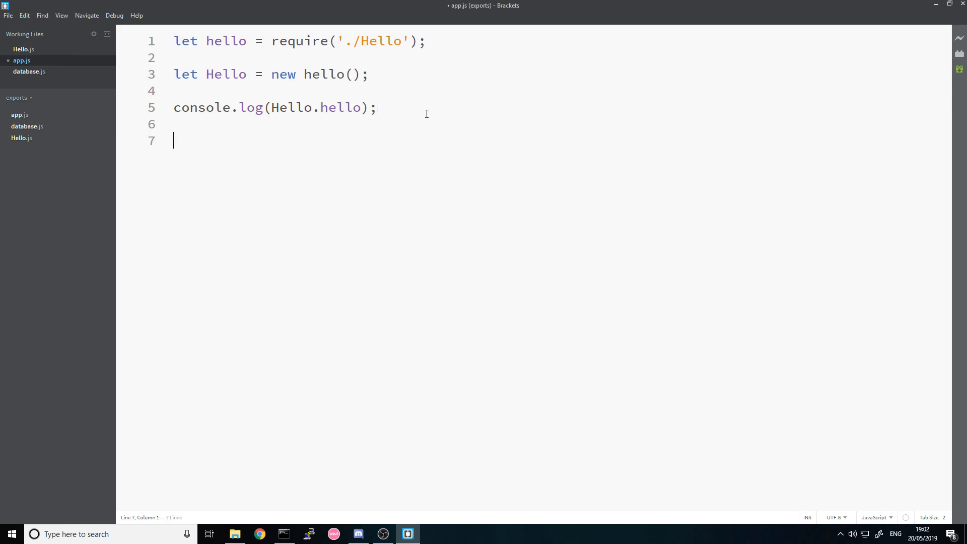
text(l)
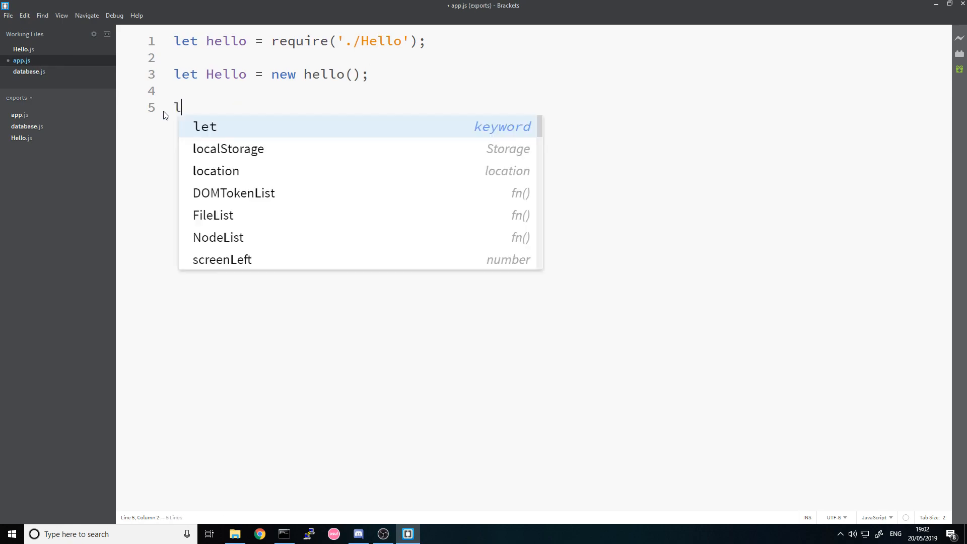
text(et db = require('./database');)
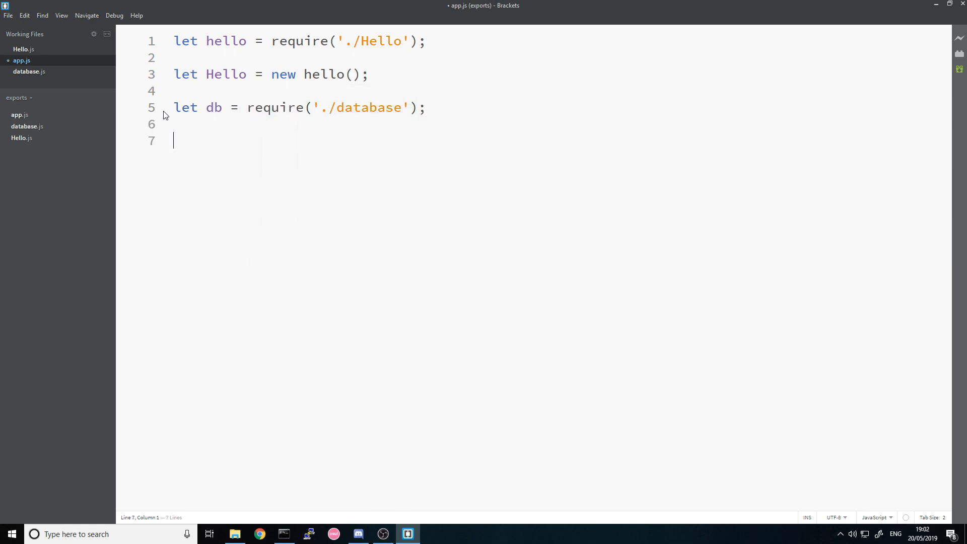
Call db.getUserById(1, (err, result) => console.log(result)) and run app.js with node.
text(db.getUserById()
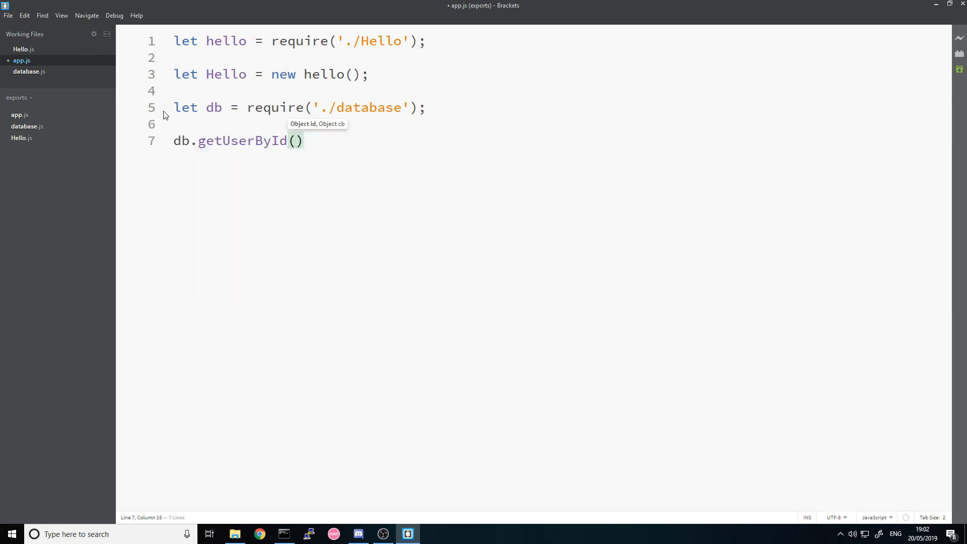
text(1, (err, resul)
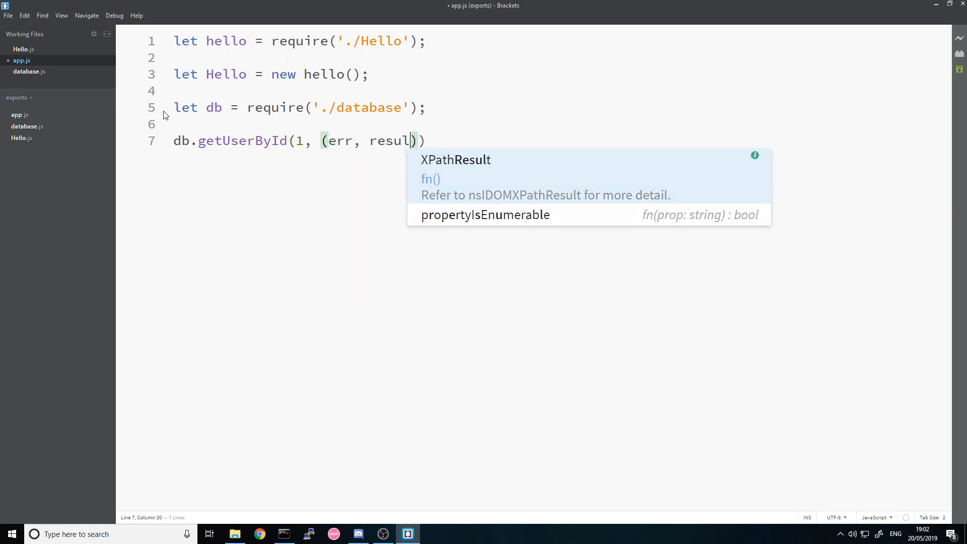
text() => {)
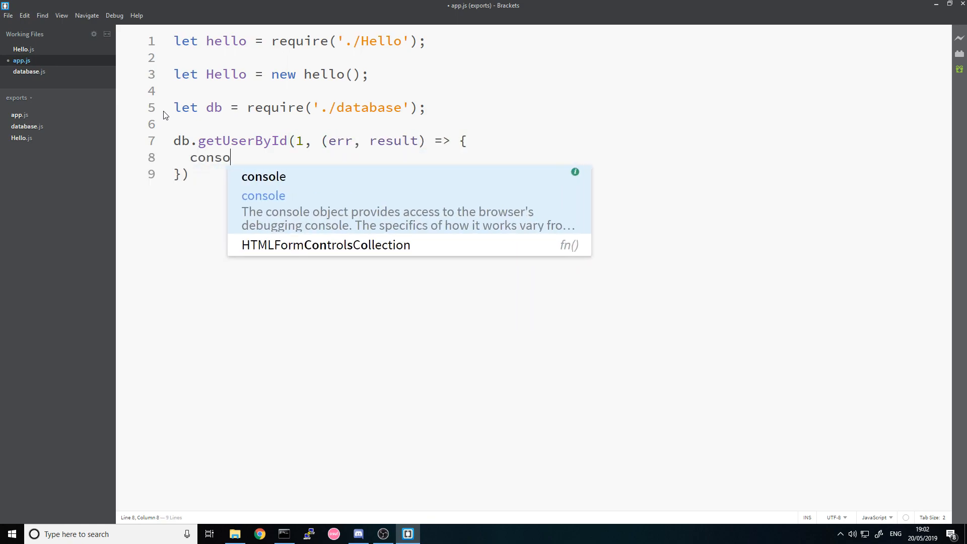
text(.log(res)
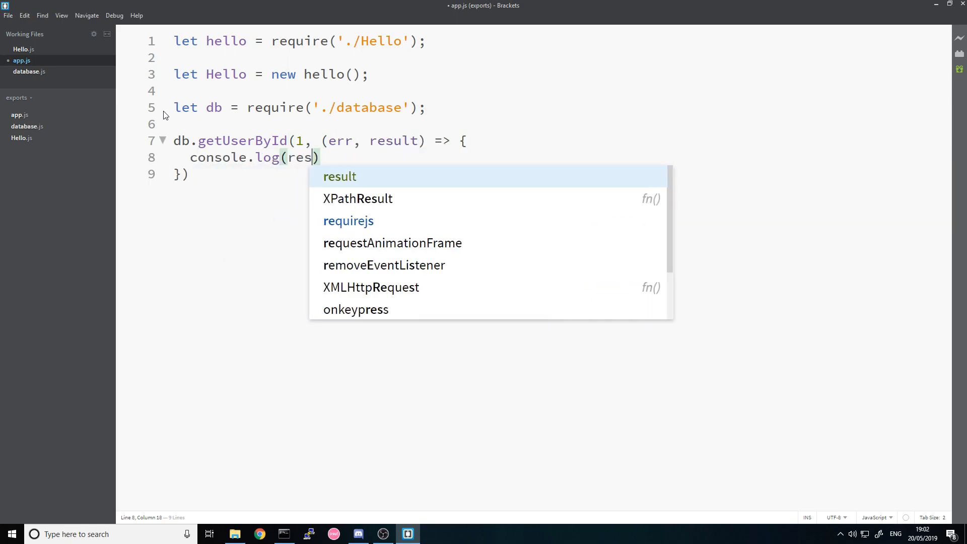
click(284, 534)
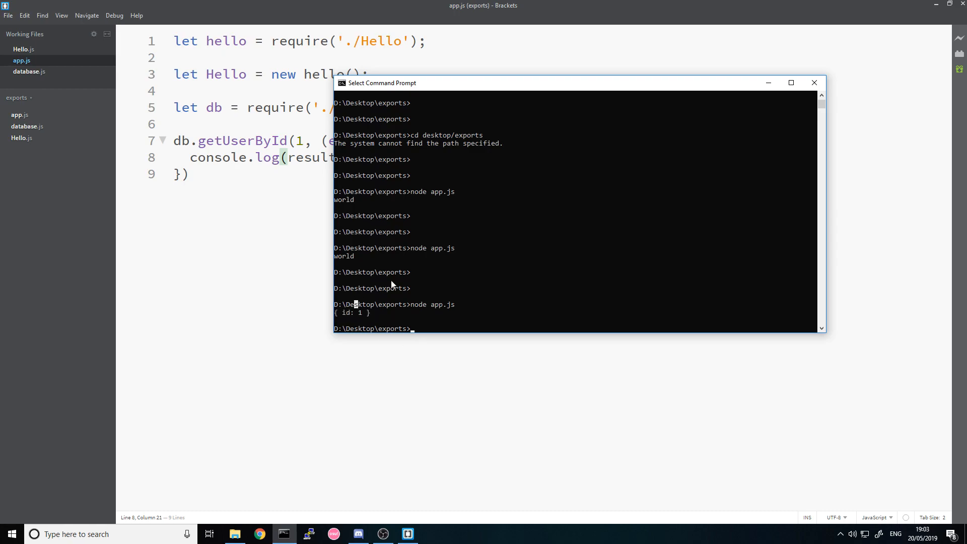
mouse_move(464, 304)
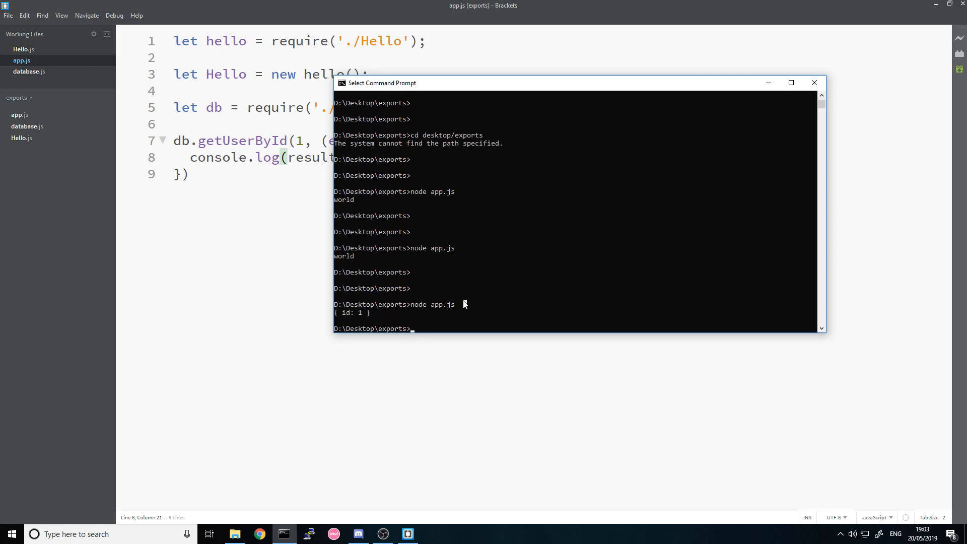